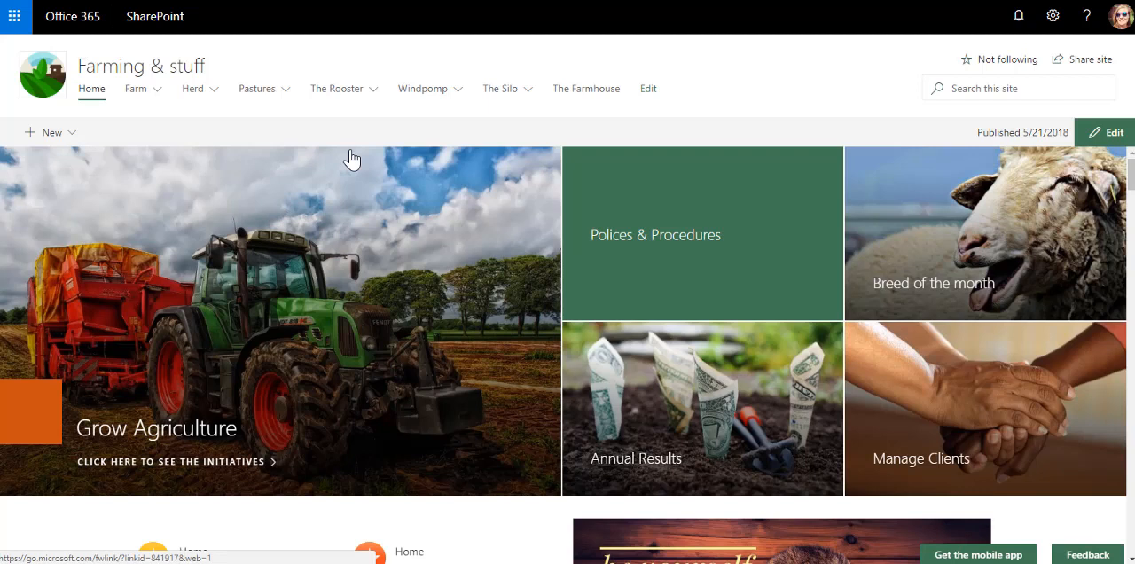
{"action": "mouse_move", "coordinate": [1054, 16]}
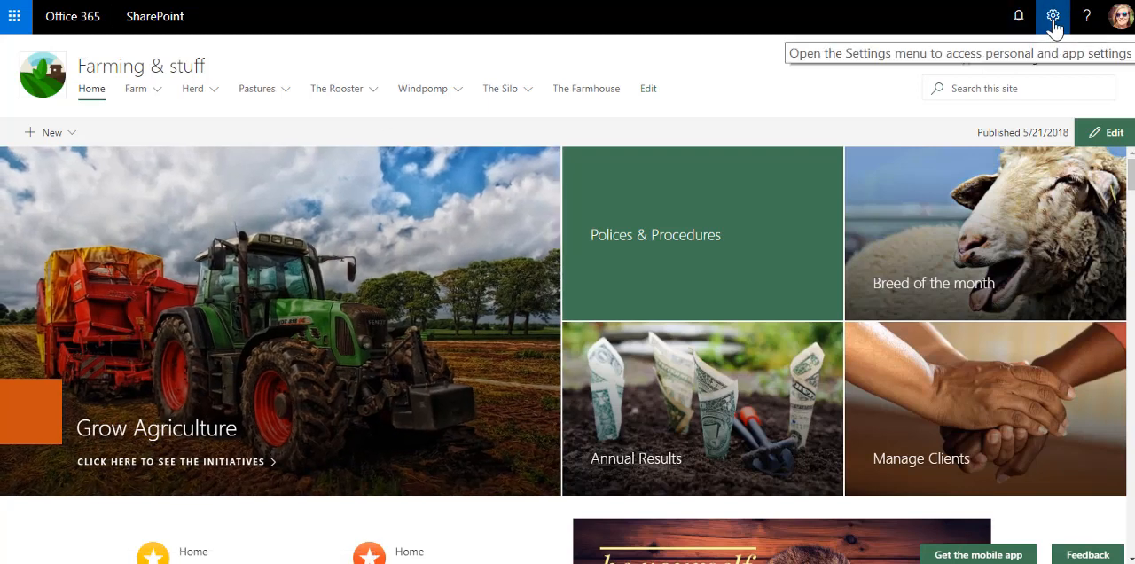
Go to Add an app from the site Settings menu to reach the Your Apps page
{"action": "left_click", "coordinate": [1053, 16]}
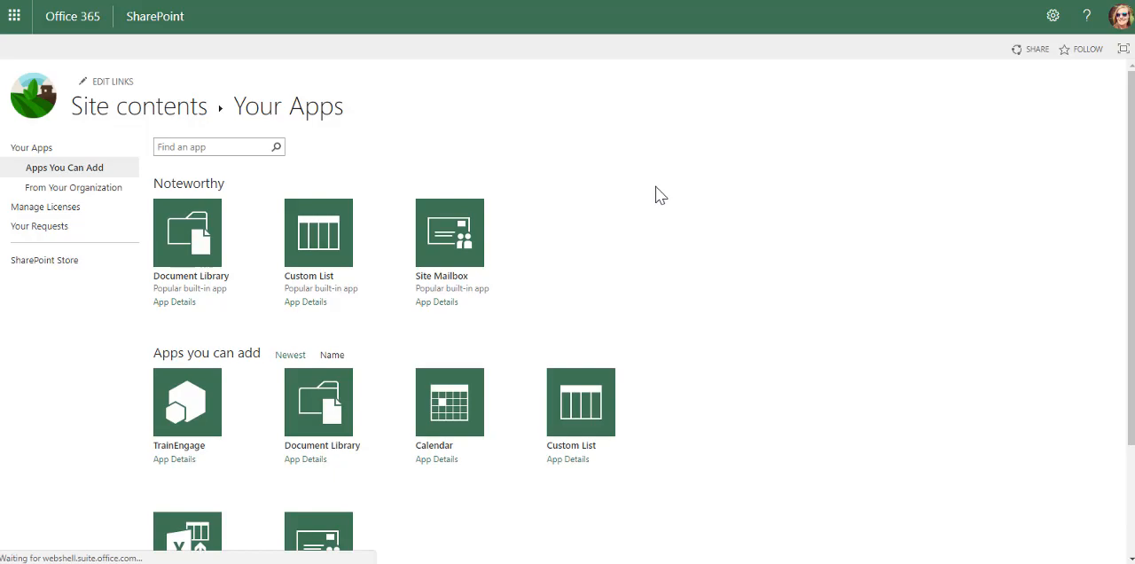
Create a Custom List named 'InC' and land back on the site contents page
{"action": "left_click", "coordinate": [318, 232]}
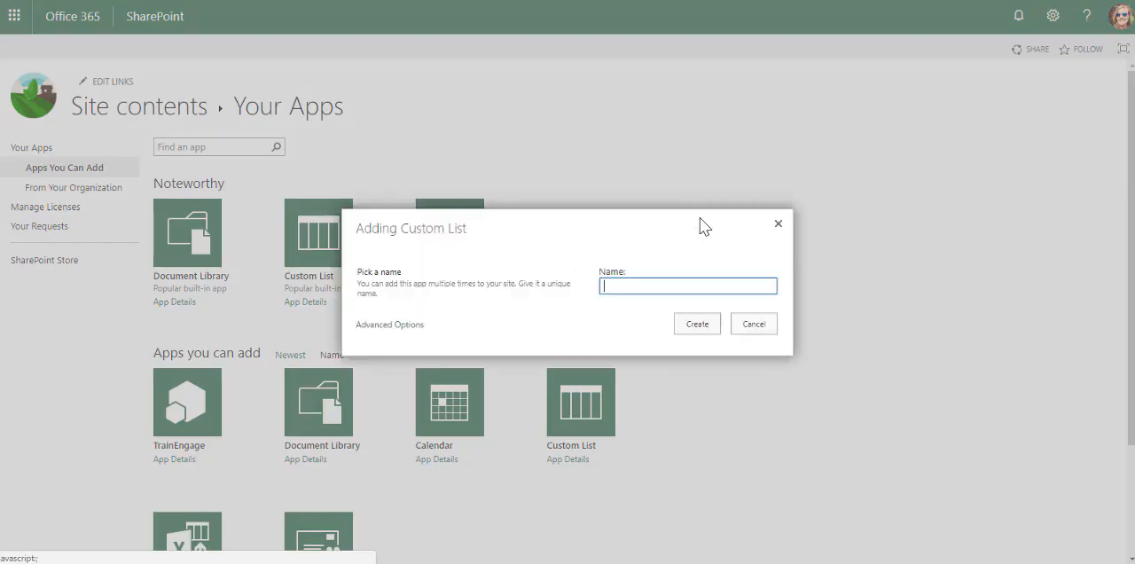
{"action": "left_click", "coordinate": [688, 286]}
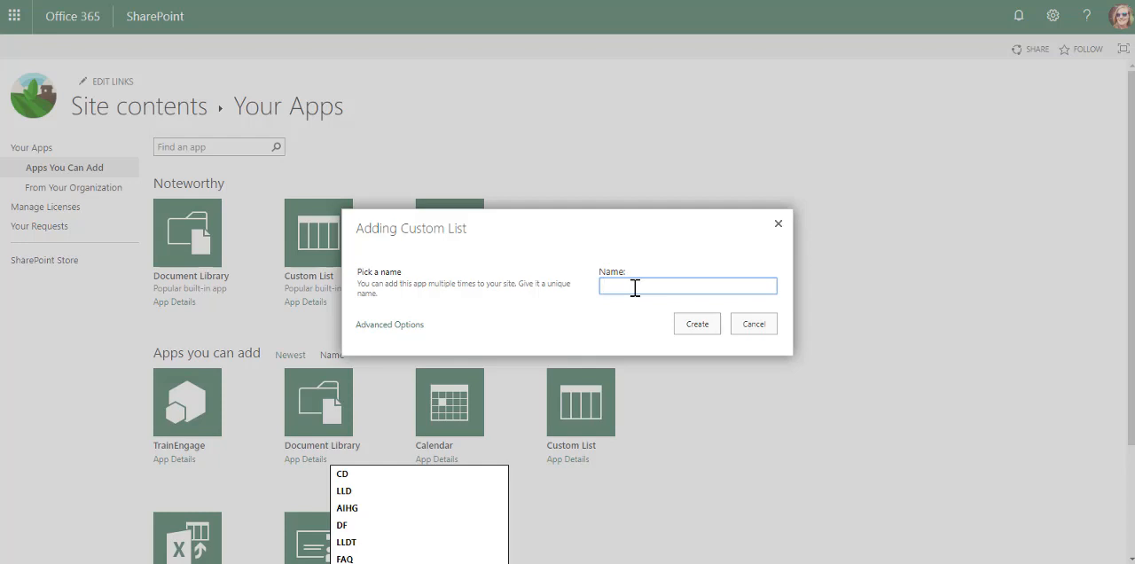
{"action": "type", "text": "ln"}
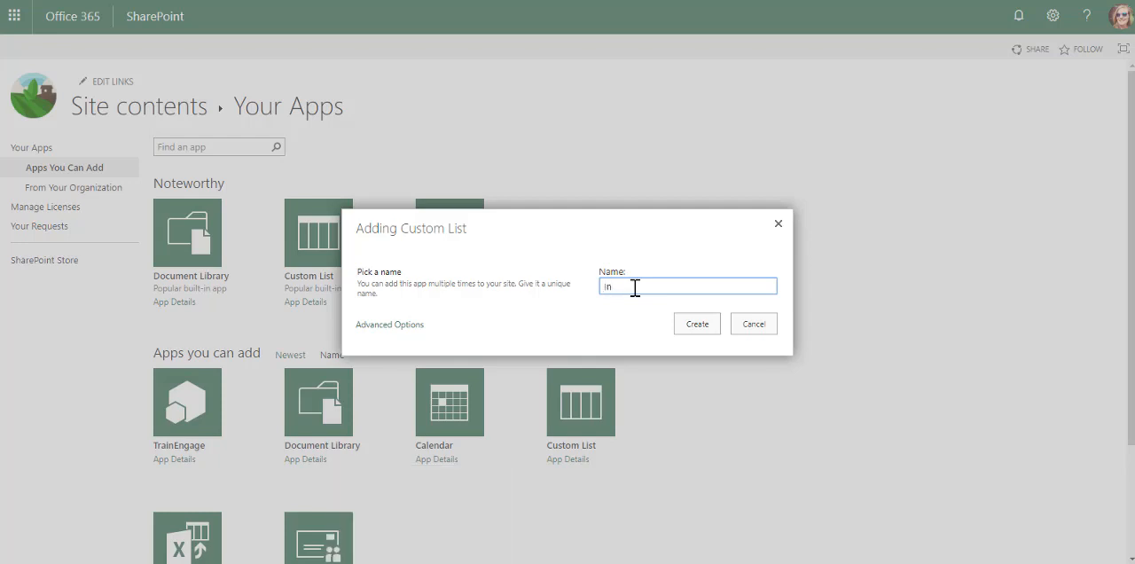
{"action": "type", "text": "C"}
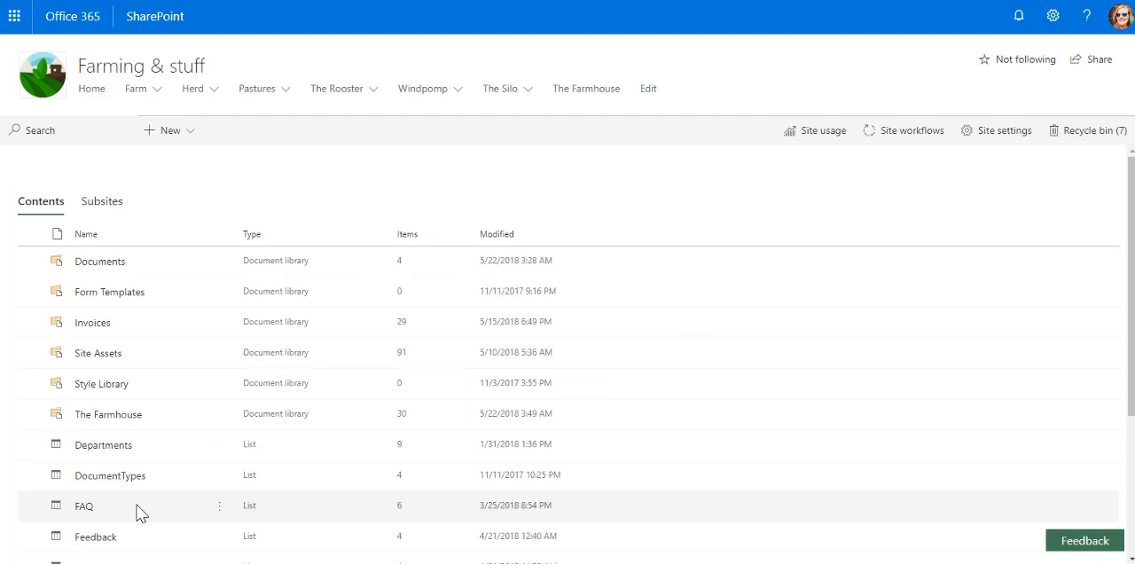
Change the list name from 'InC' to 'Incident Management' in list settings and save
{"action": "scroll", "scroll_direction": "down", "scroll_amount": 3}
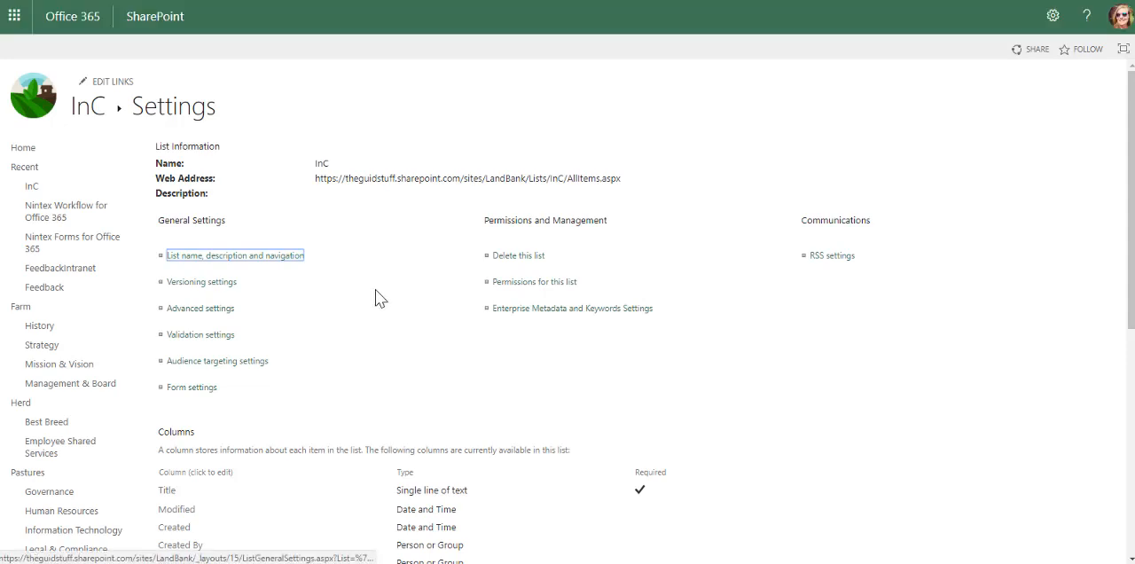
{"action": "left_click", "coordinate": [234, 256]}
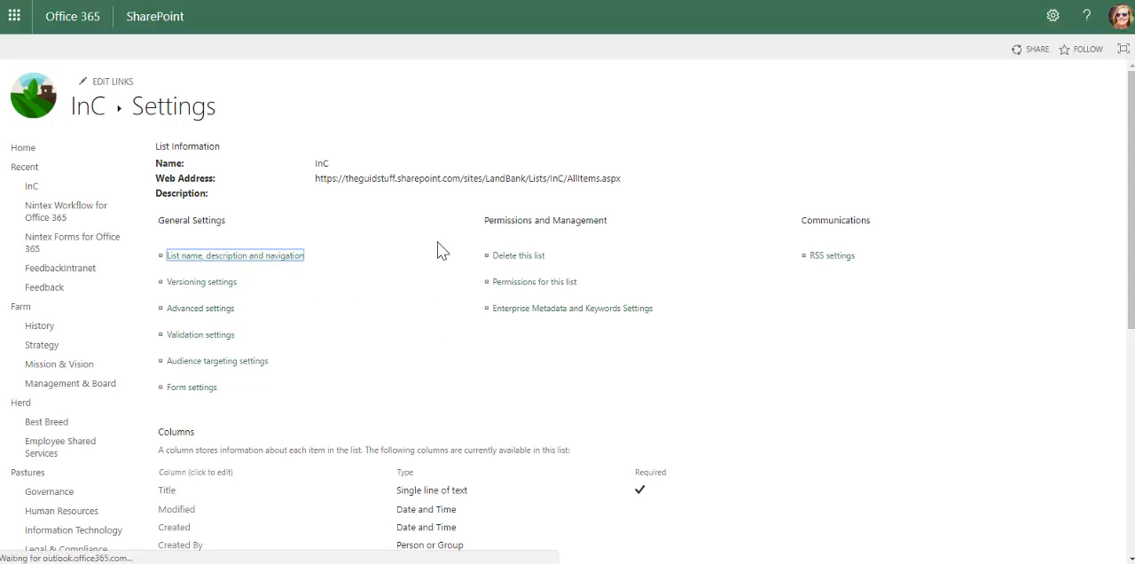
{"action": "left_click", "coordinate": [234, 255]}
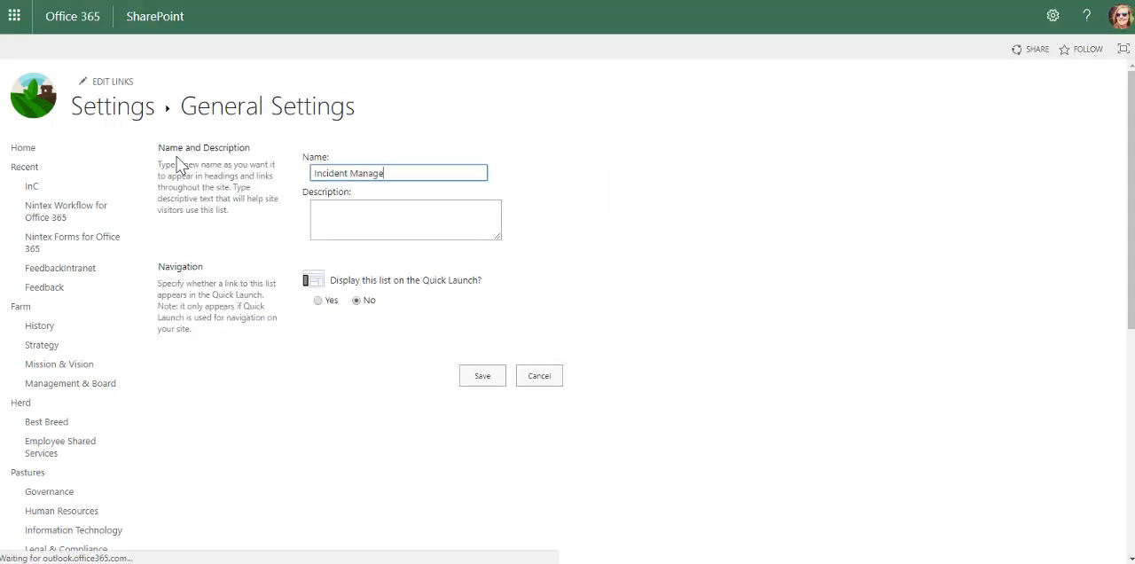
{"action": "left_click", "coordinate": [482, 376]}
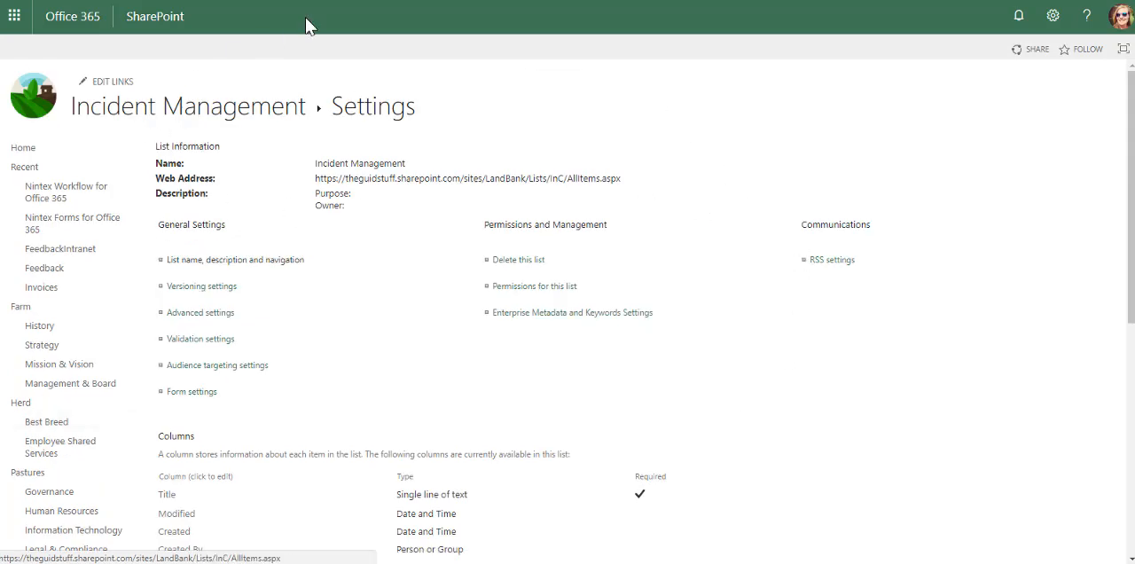
{"action": "mouse_move", "coordinate": [418, 316]}
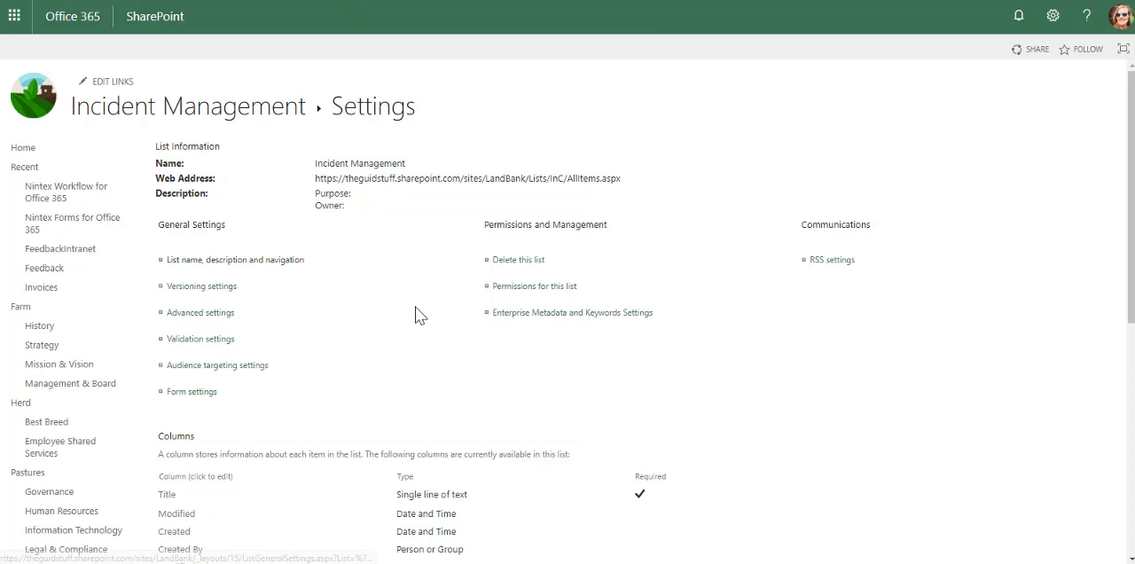
Rename the Title column to 'Short Description' from the Columns section
{"action": "scroll", "scroll_direction": "down", "scroll_amount": 3}
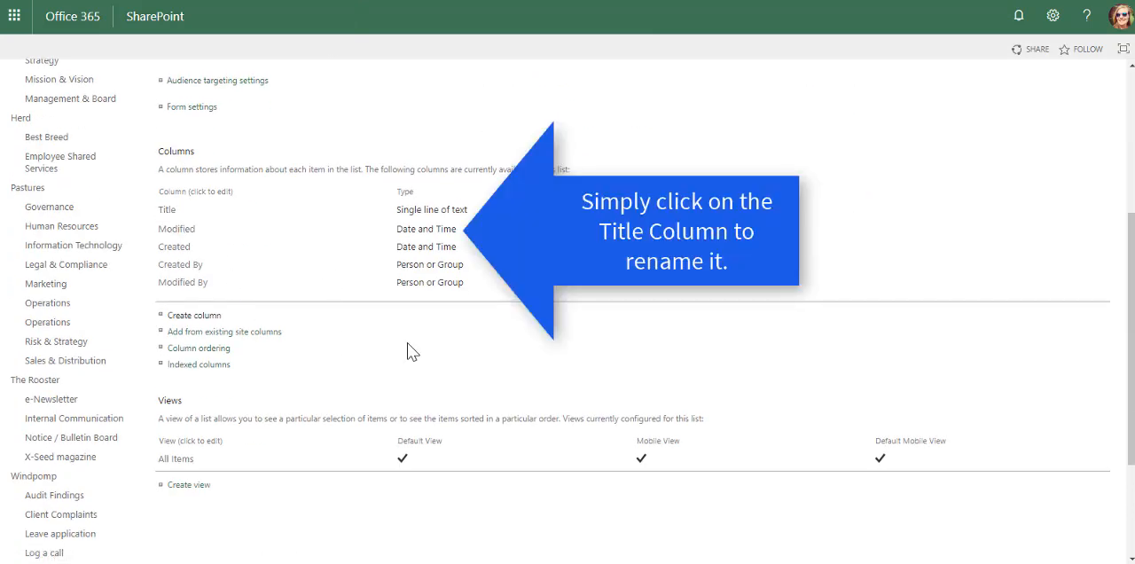
{"action": "left_click", "coordinate": [167, 209]}
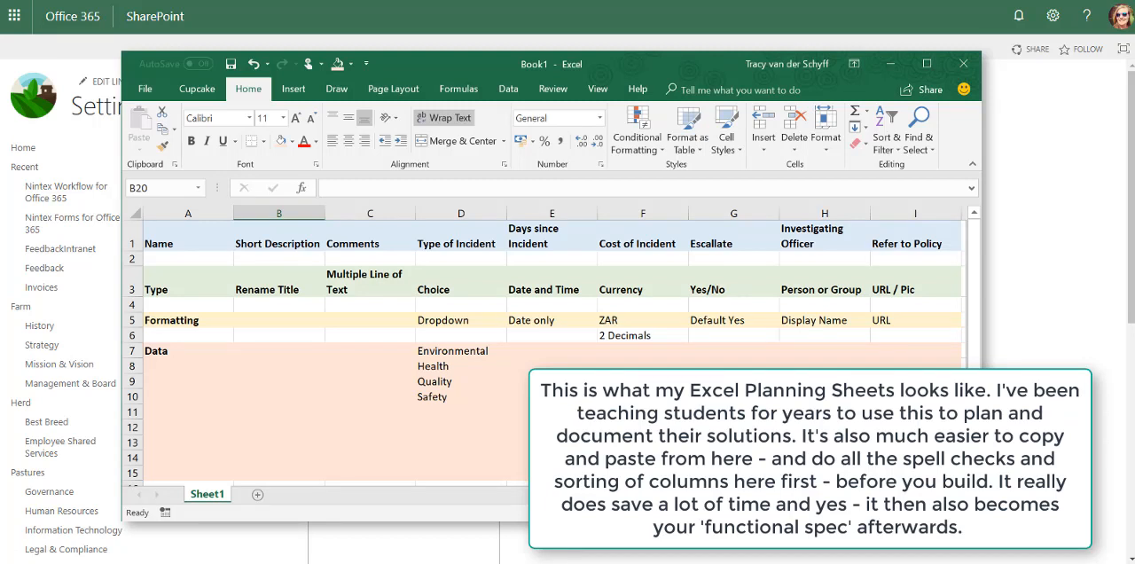
{"action": "scroll", "scroll_direction": "down", "scroll_amount": 3}
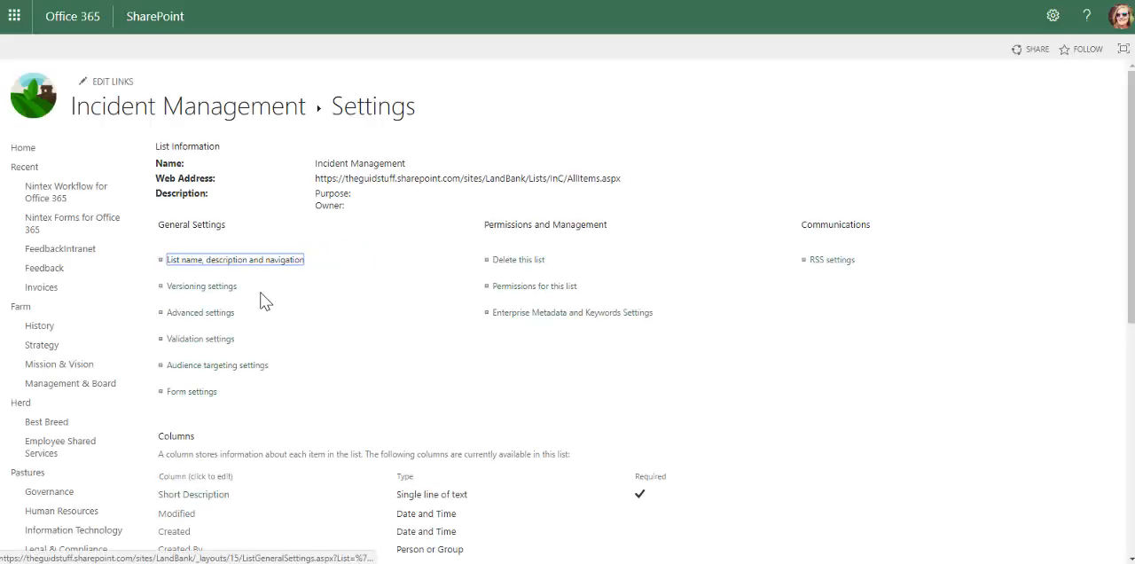
Create a 'Comments' column of type Multiple lines of text and save it
{"action": "scroll", "scroll_direction": "down", "scroll_amount": 3}
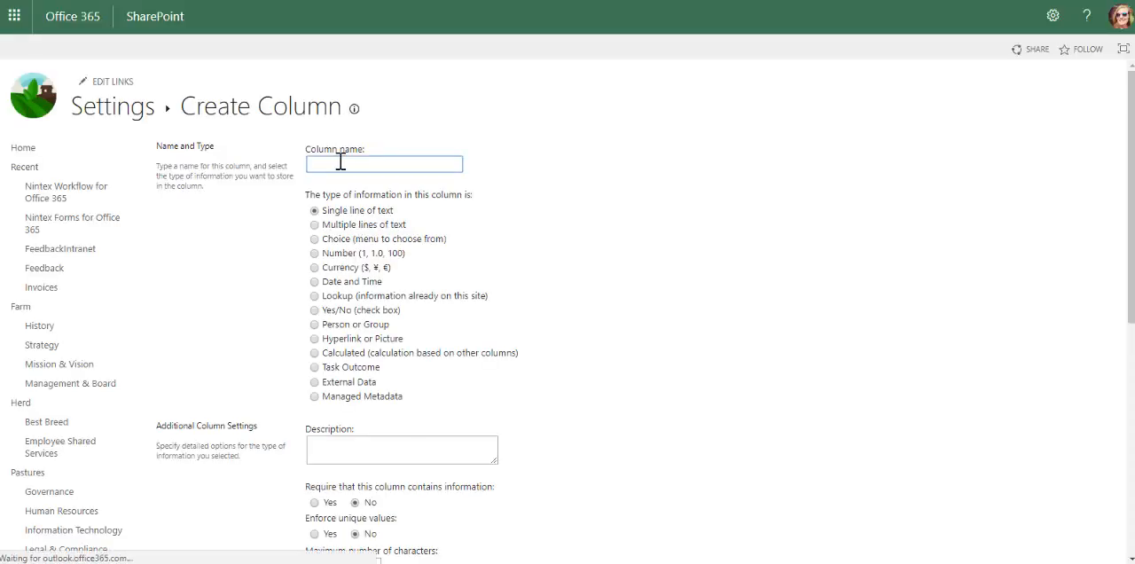
{"action": "type", "text": "Comments"}
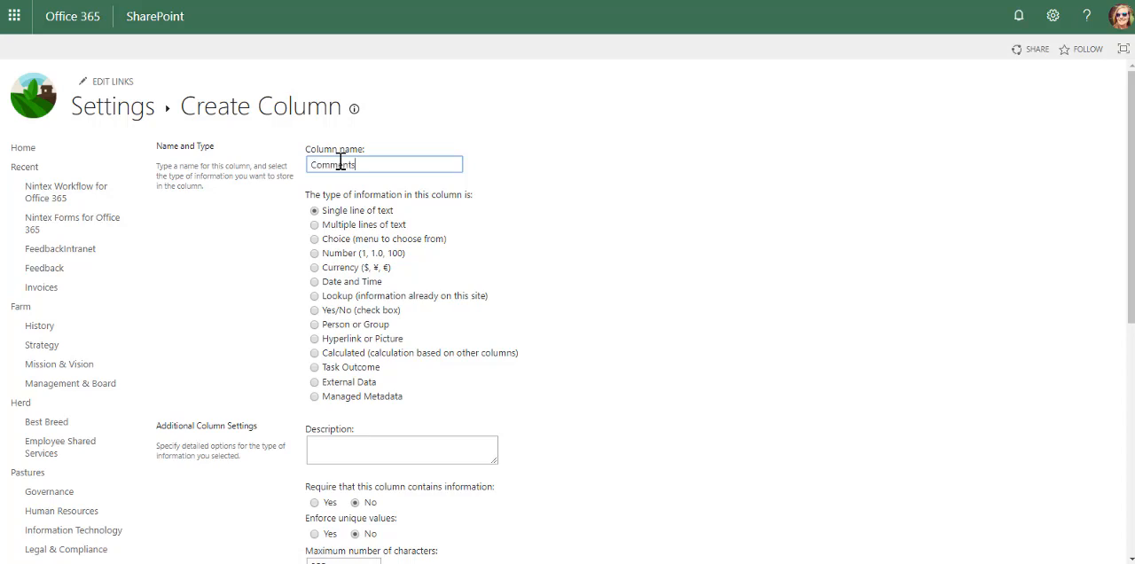
{"action": "left_click", "coordinate": [316, 226]}
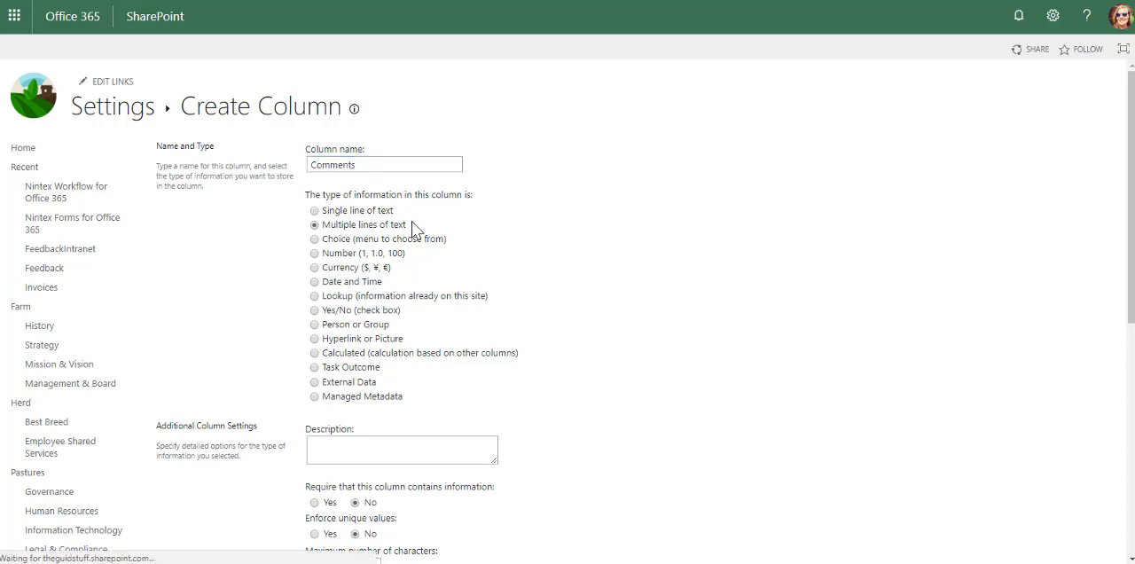
{"action": "left_click", "coordinate": [316, 225]}
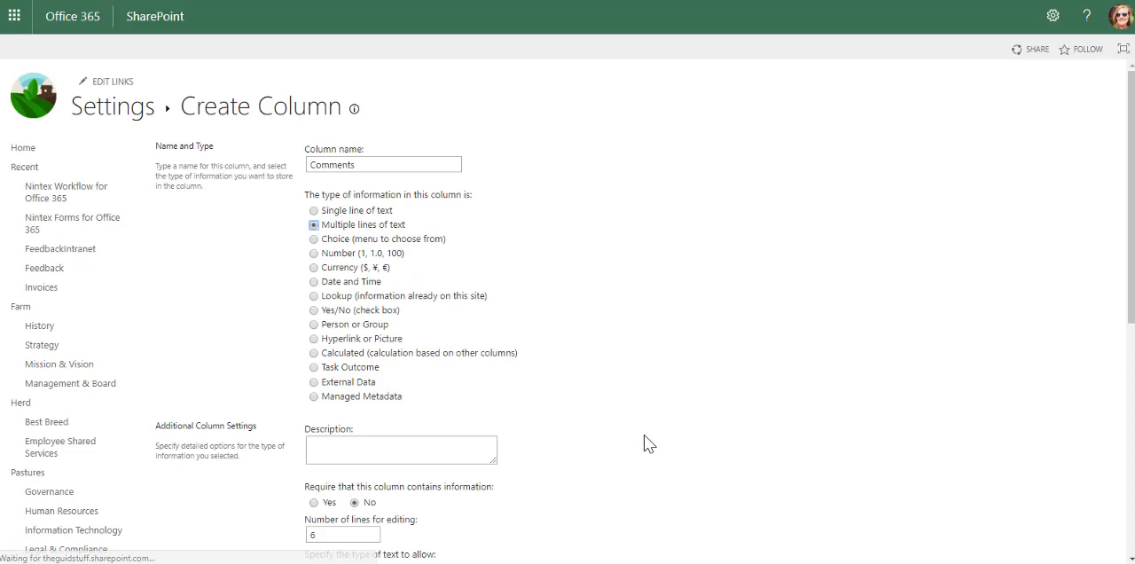
{"action": "scroll", "scroll_direction": "down", "scroll_amount": 3}
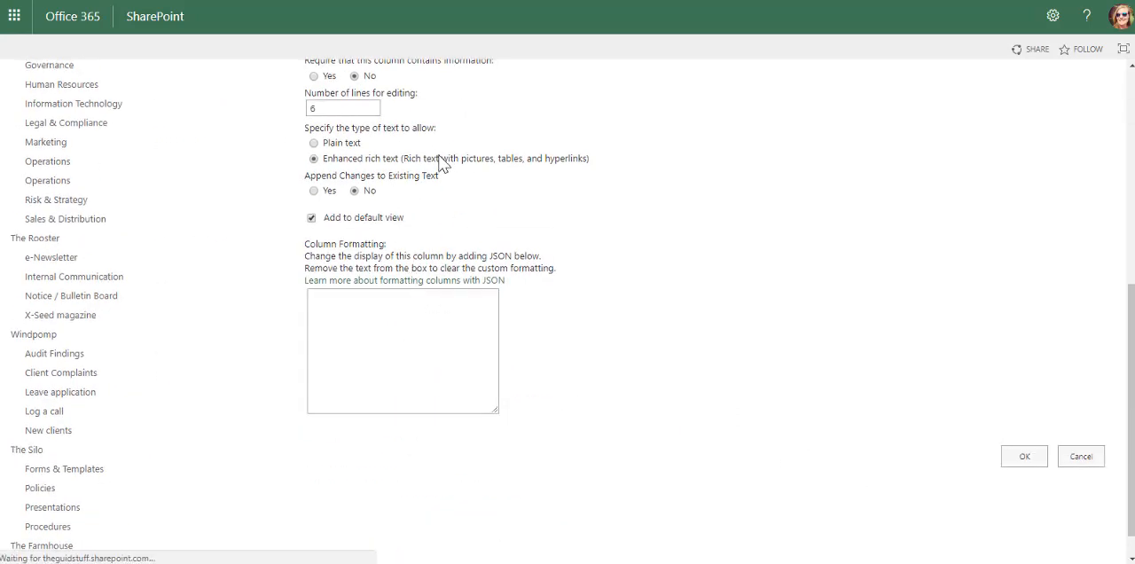
{"action": "scroll", "scroll_direction": "down", "scroll_amount": 3}
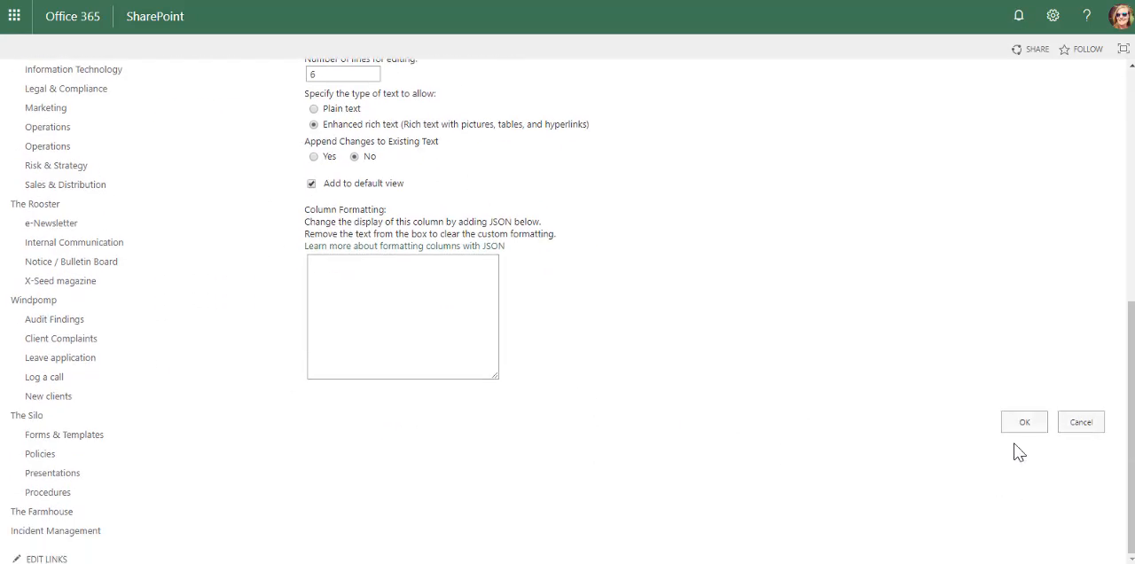
{"action": "left_click", "coordinate": [1023, 422]}
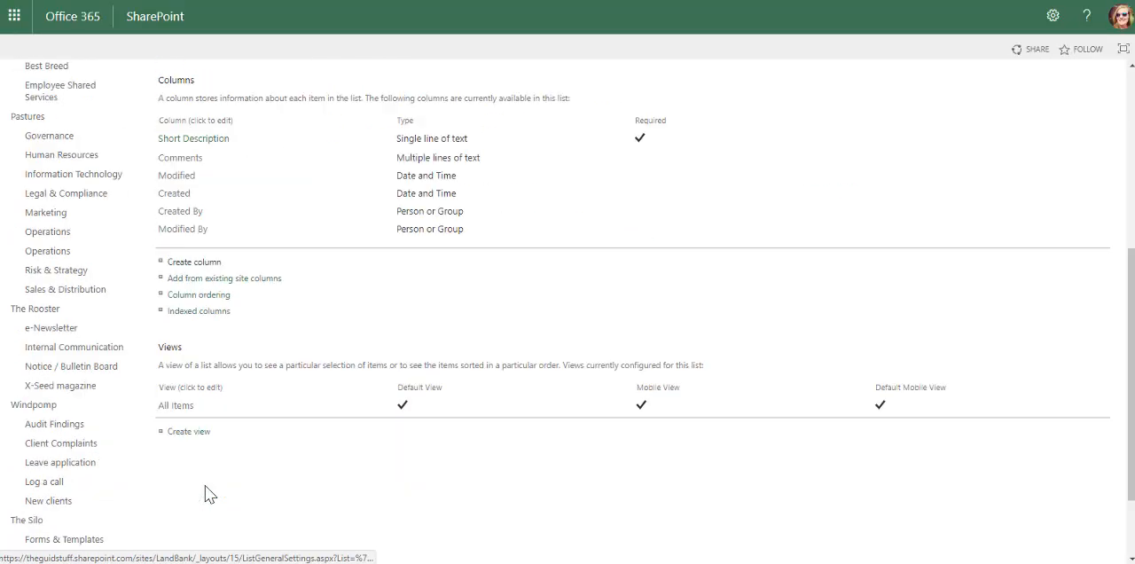
Create a Choice column with Environmental, Health, Quality and Safety options, then start another column
{"action": "left_click", "coordinate": [193, 262]}
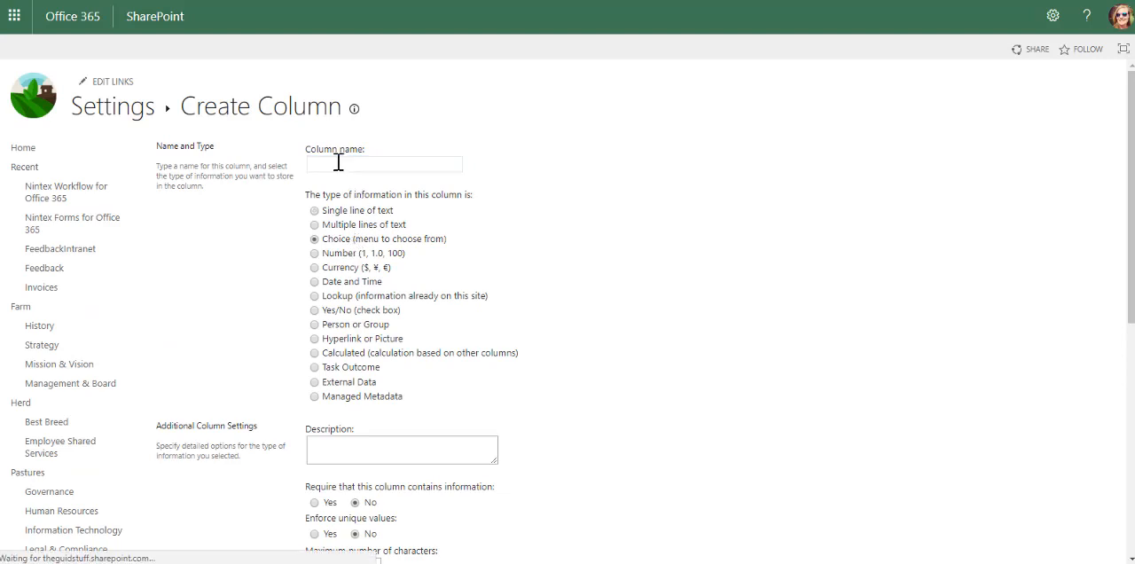
{"action": "type", "text": "yp"}
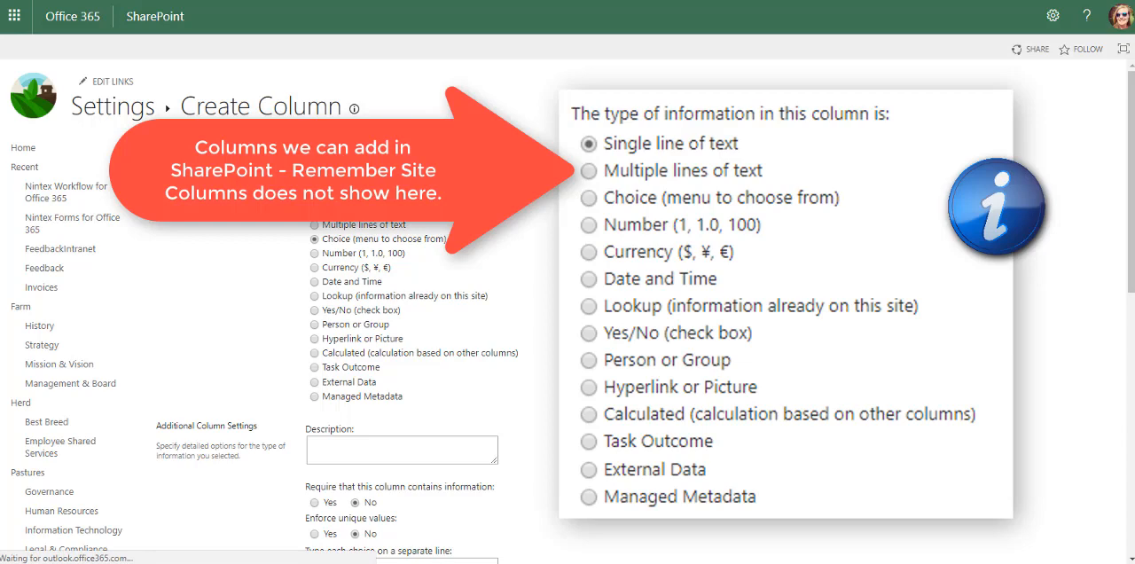
{"action": "scroll", "scroll_direction": "down", "scroll_amount": 3}
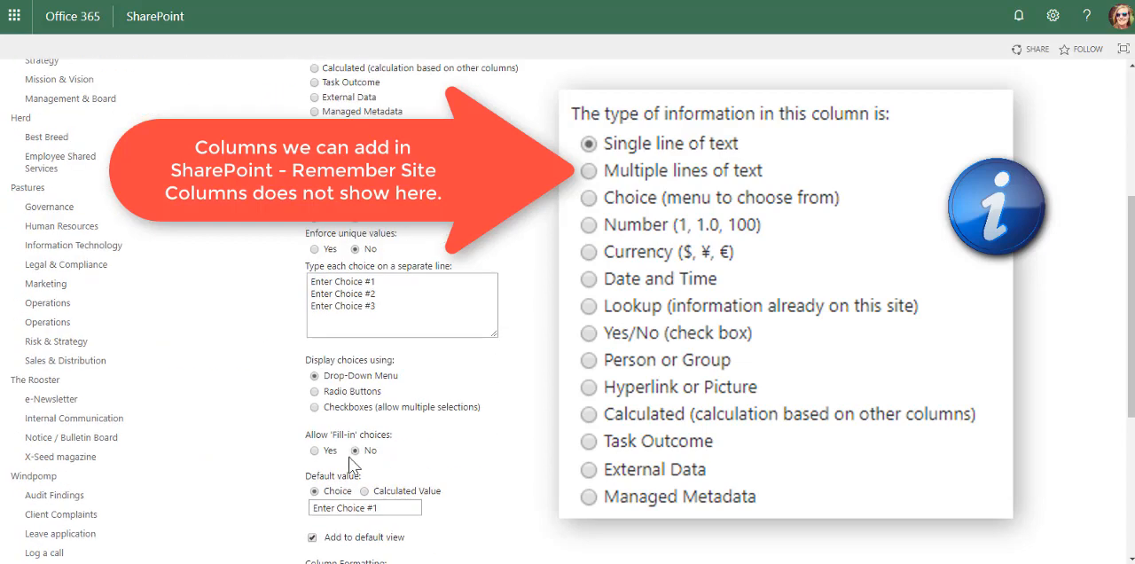
{"action": "type", "text": "Health"}
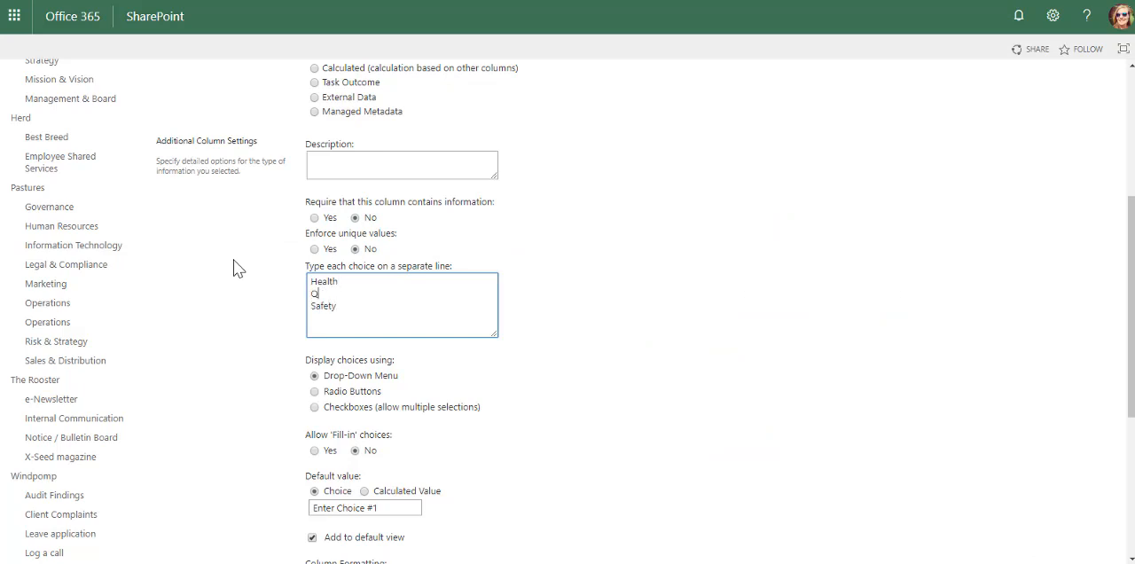
{"action": "type", "text": "uality"}
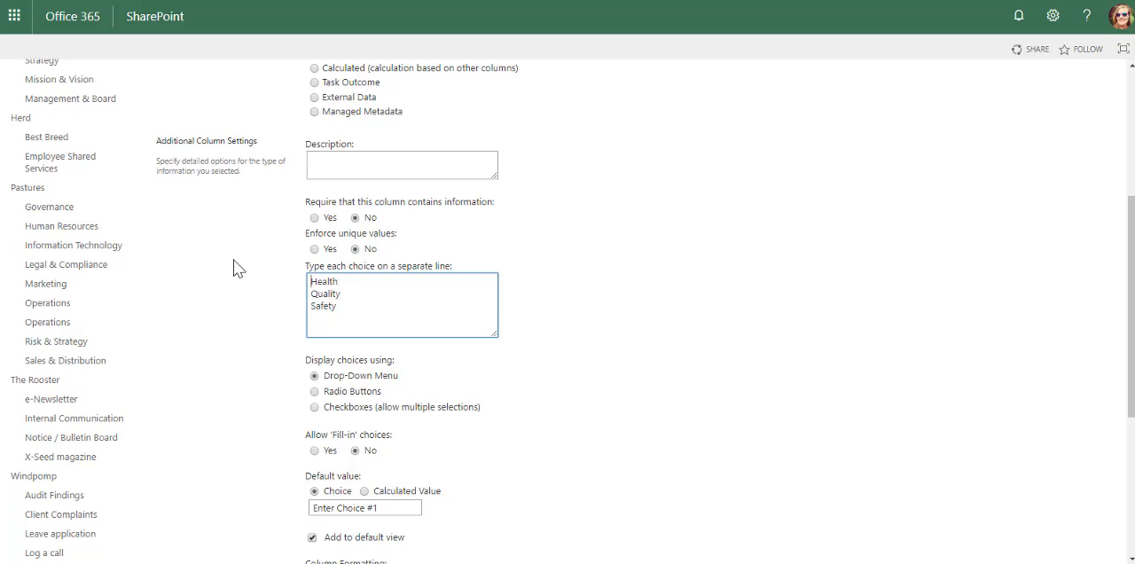
{"action": "type", "text": "Environmental"}
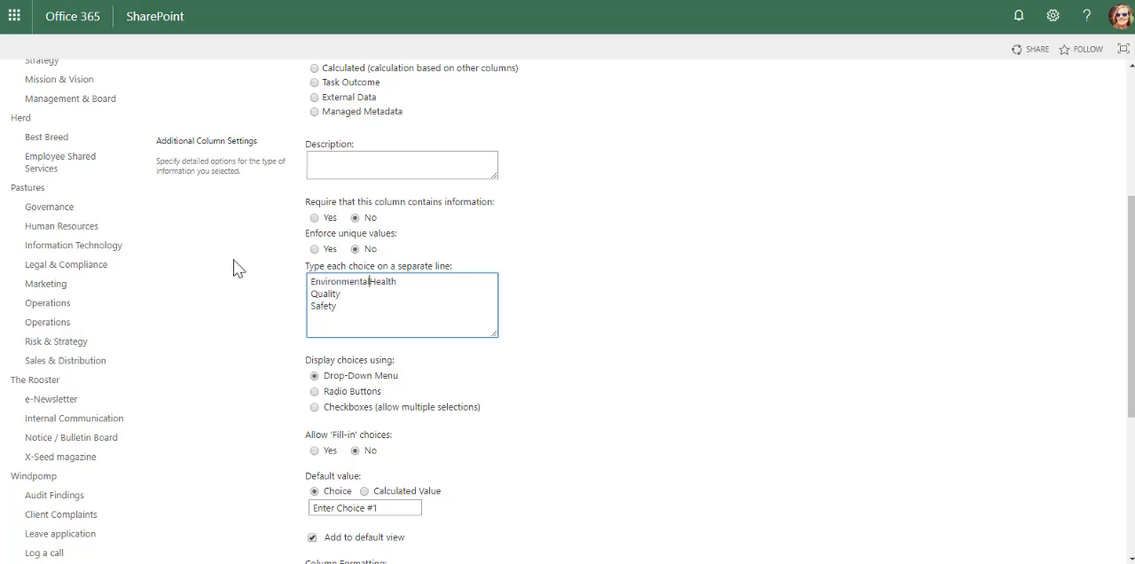
{"action": "scroll", "scroll_direction": "down", "scroll_amount": 3}
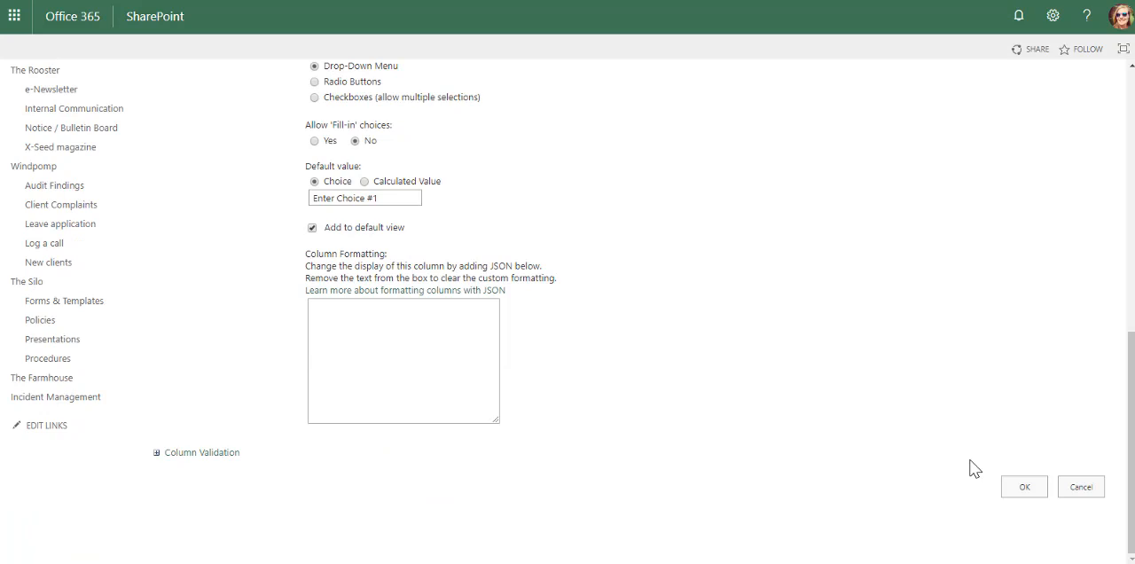
{"action": "type", "text": "Environmental"}
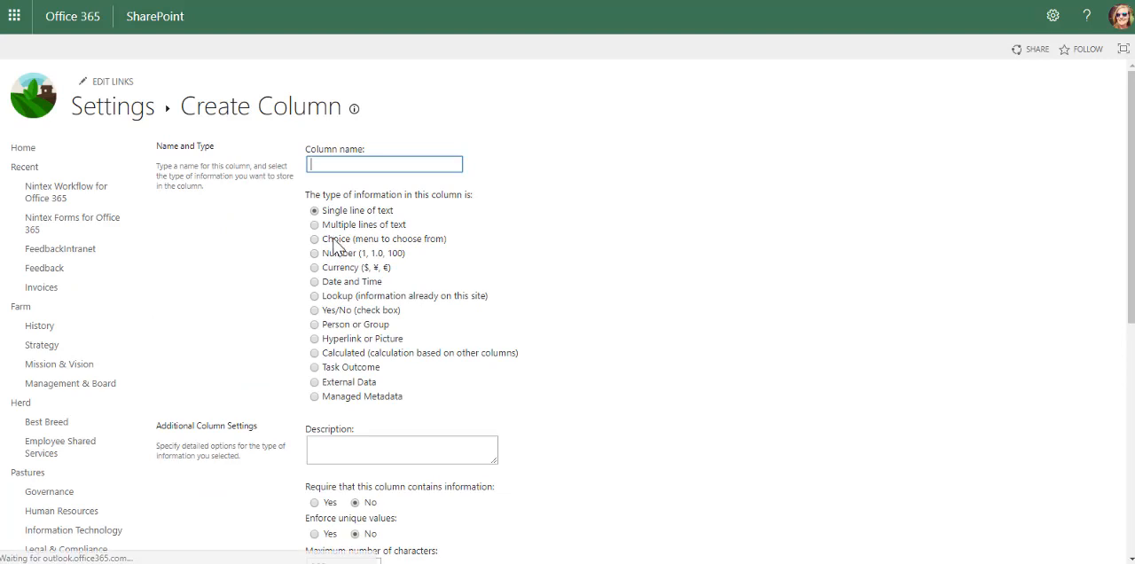
Create a 'Days since Incident' Number column with Automatic decimals, then start another column
{"action": "left_click", "coordinate": [315, 252]}
{"action": "type", "text": "Days since"}
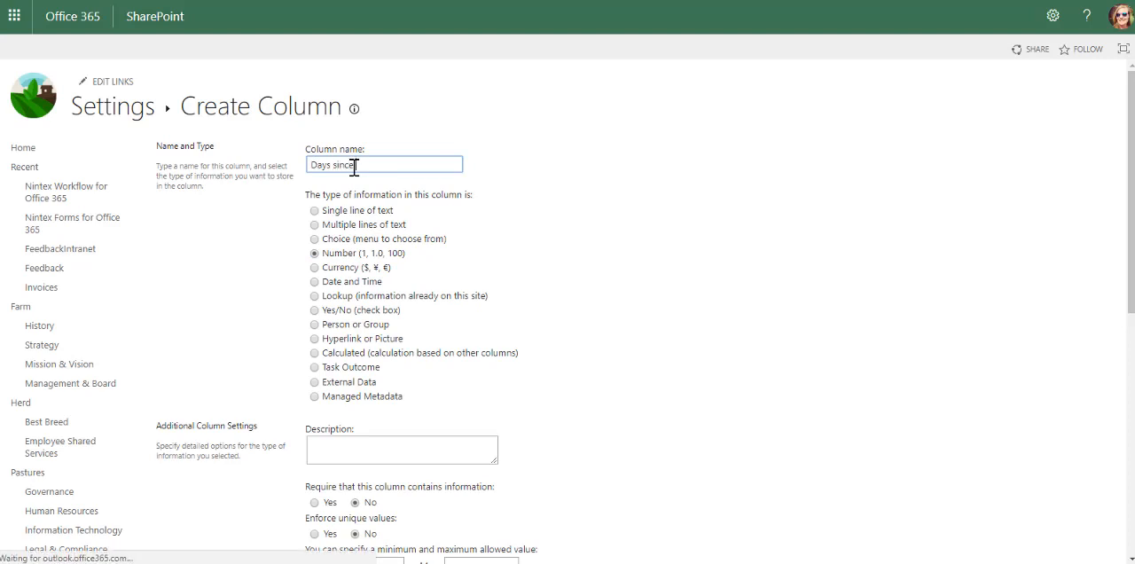
{"action": "type", "text": "incident"}
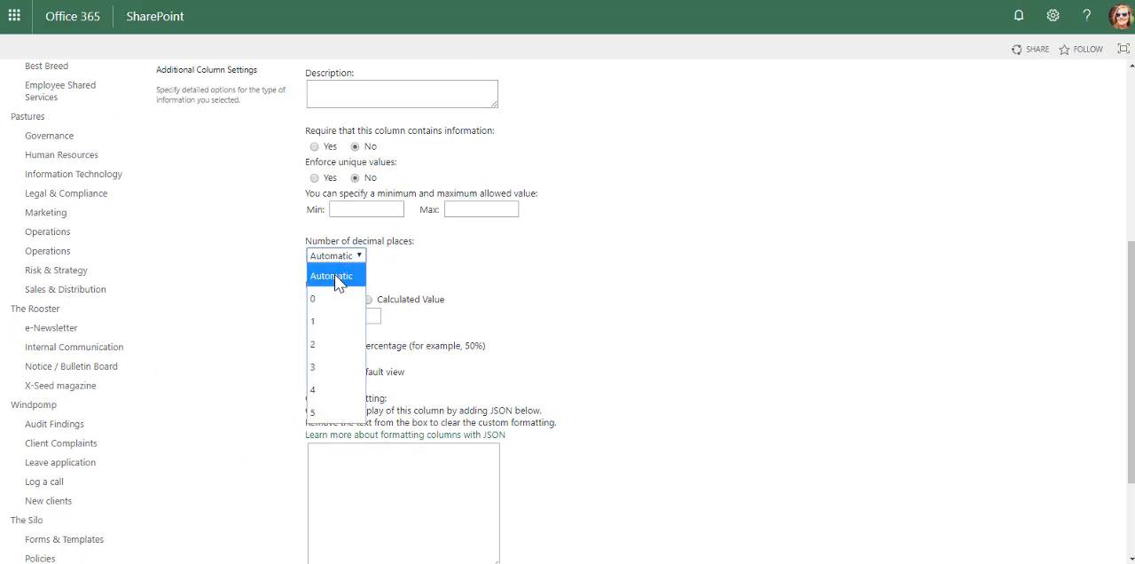
{"action": "left_click", "coordinate": [312, 298]}
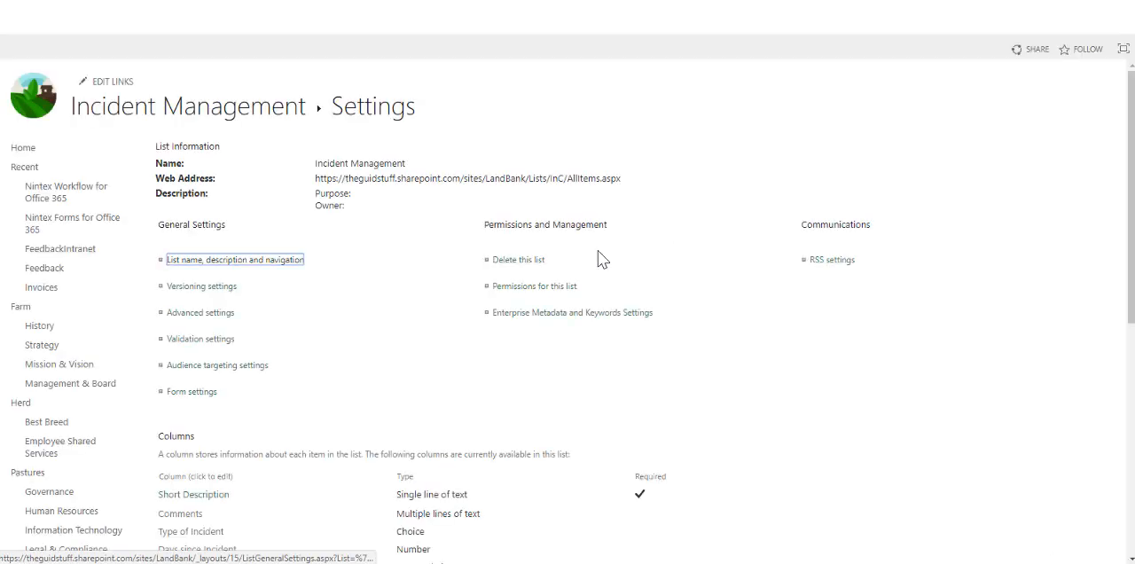
{"action": "scroll", "scroll_direction": "down", "scroll_amount": 3}
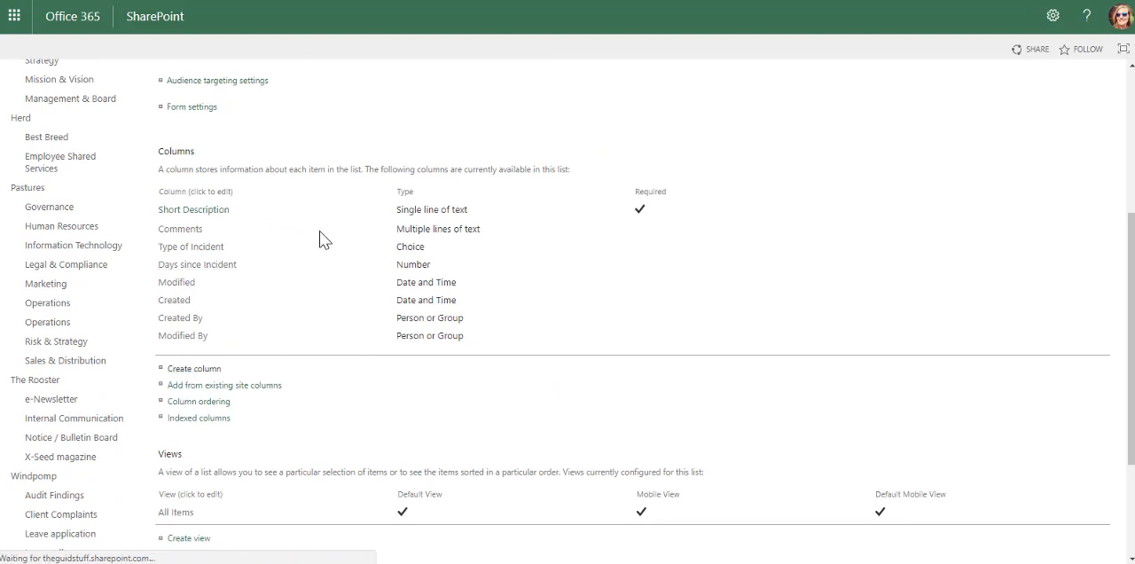
{"action": "left_click", "coordinate": [195, 368]}
{"action": "type", "text": "Cost of Incident"}
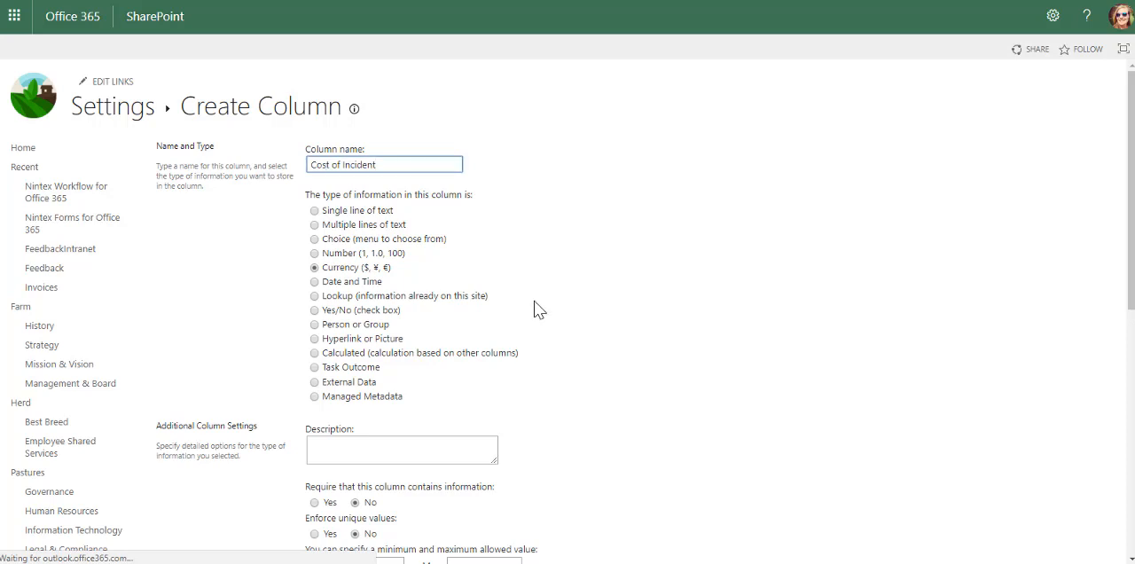
Save 'Cost of Incident' as a Currency column in South African rand format with 2 decimals
{"action": "left_click", "coordinate": [335, 326]}
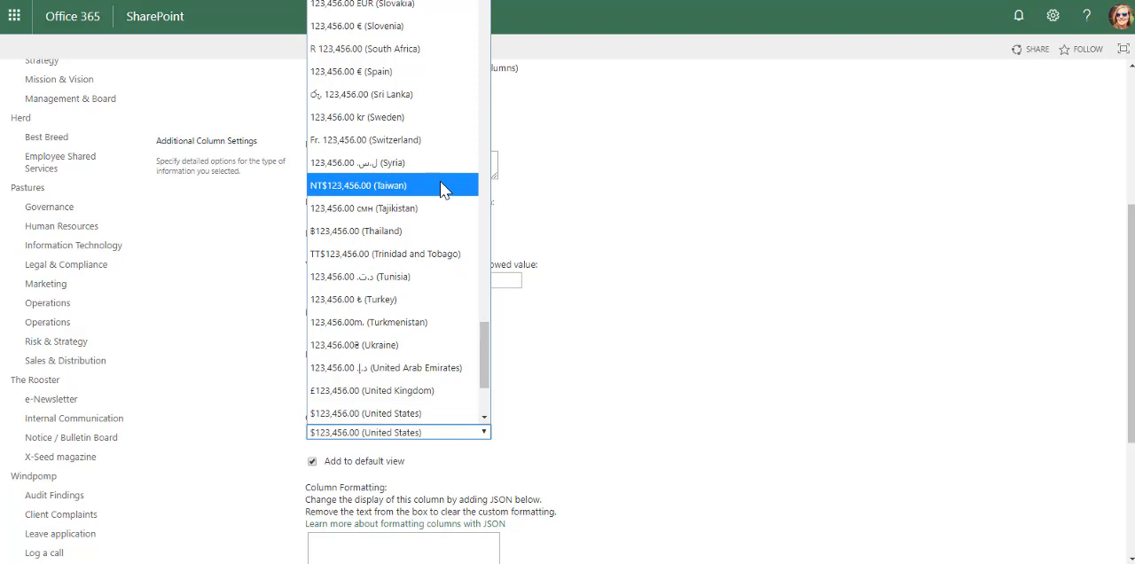
{"action": "left_click", "coordinate": [365, 48]}
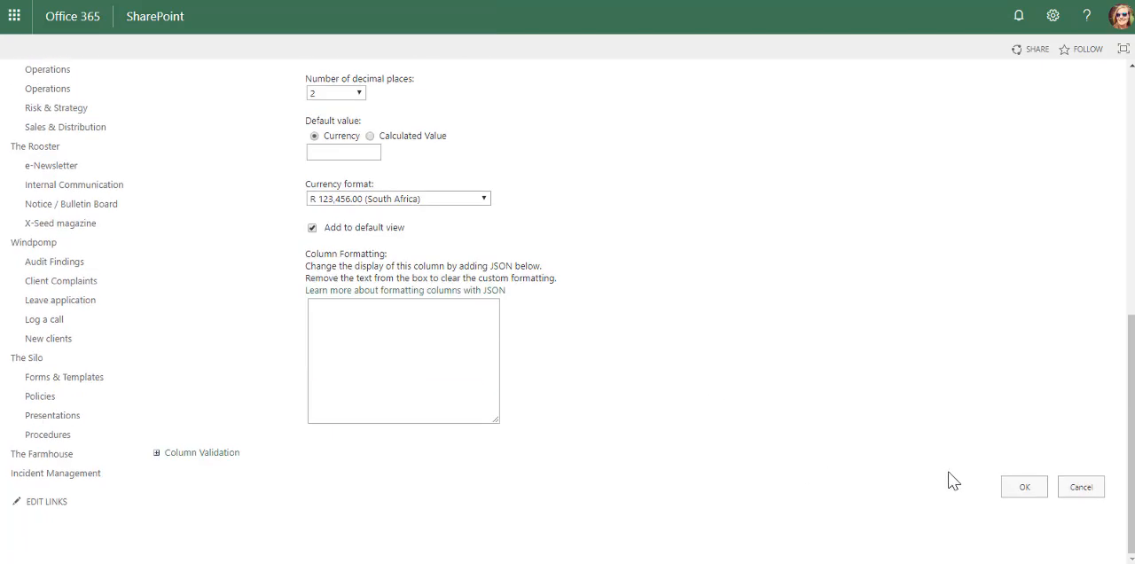
{"action": "left_click", "coordinate": [1023, 486]}
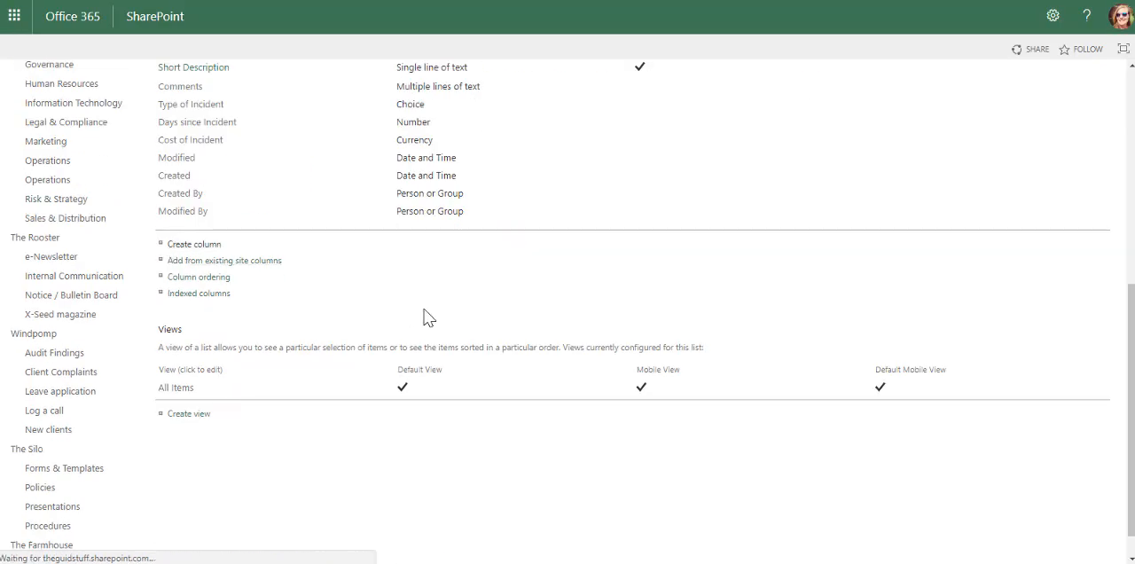
Create a 'Date of Incident' Date and Time column in Date Only format
{"action": "left_click", "coordinate": [193, 244]}
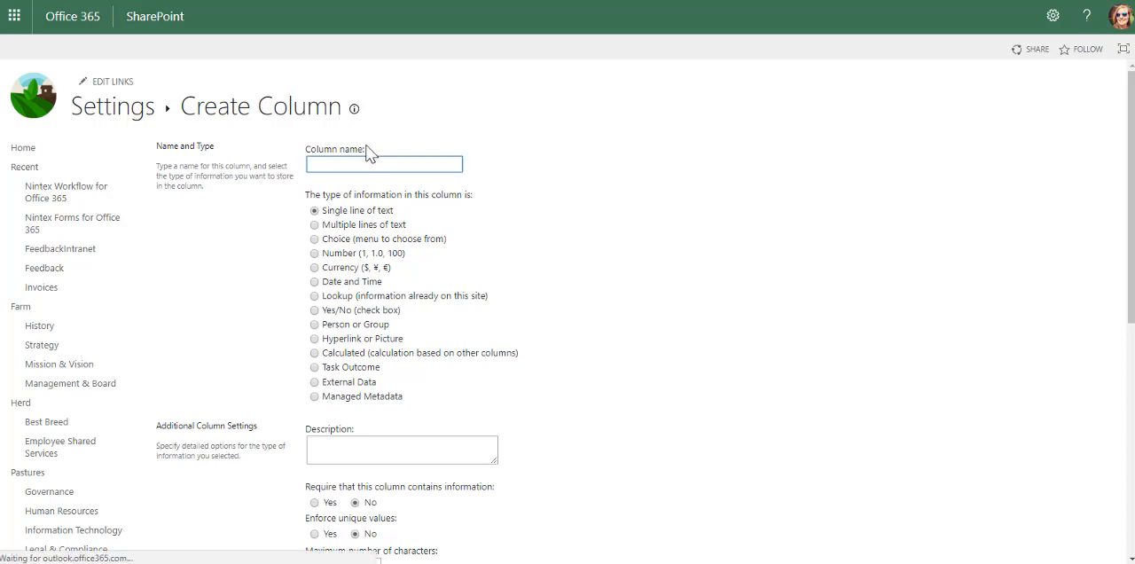
{"action": "type", "text": "Date of In"}
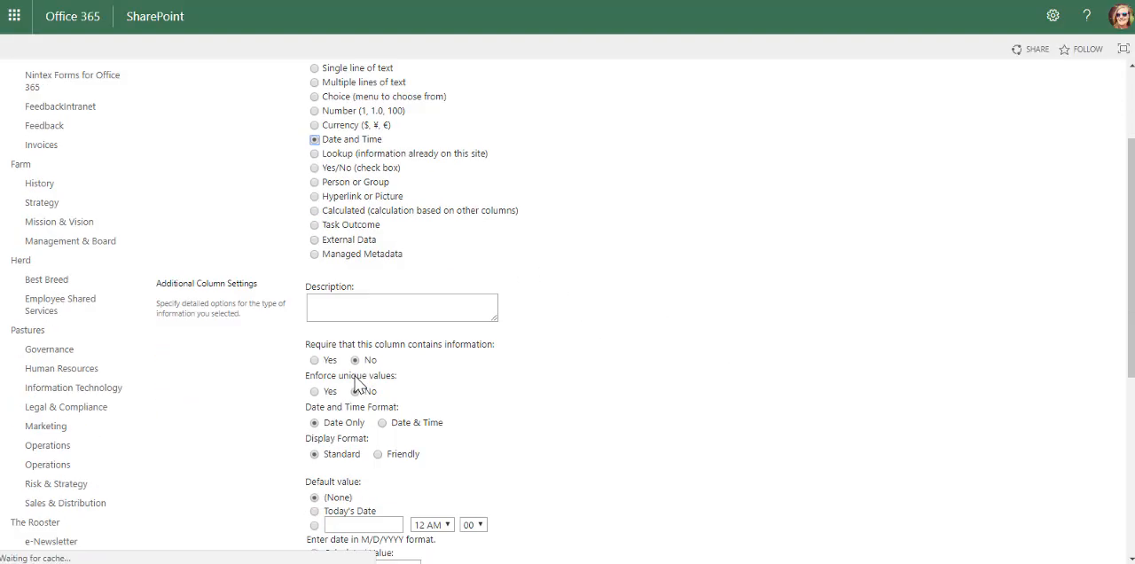
{"action": "scroll", "scroll_direction": "down", "scroll_amount": 3}
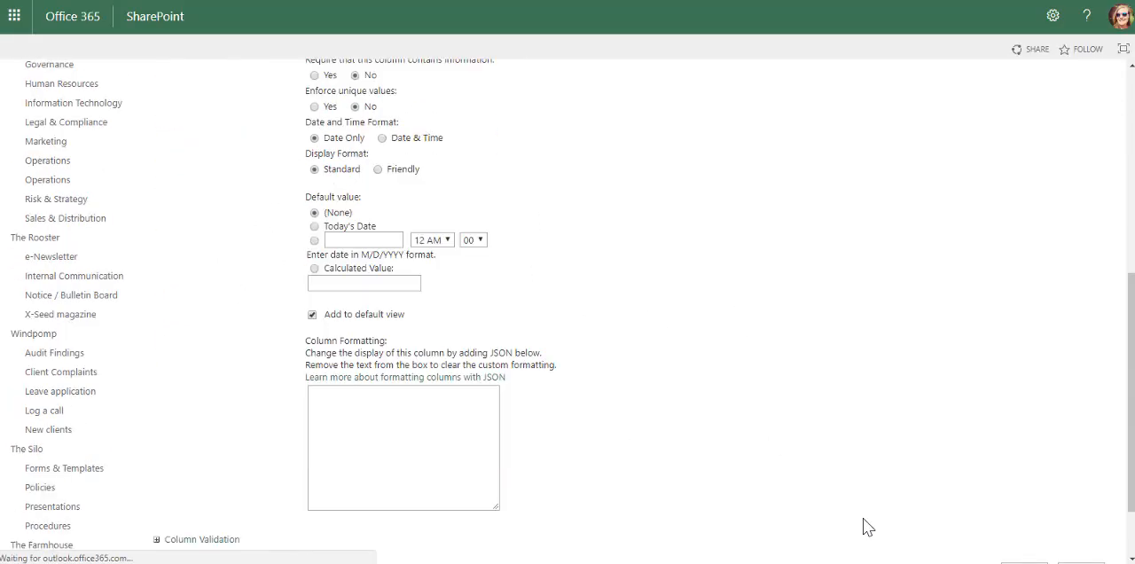
{"action": "scroll", "scroll_direction": "down", "scroll_amount": 3}
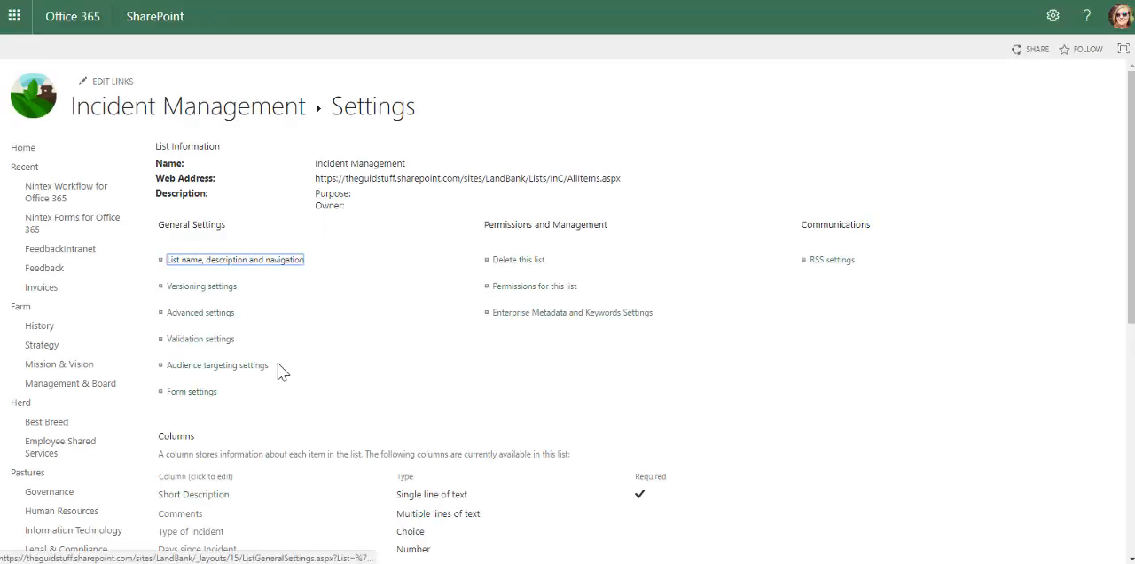
{"action": "scroll", "scroll_direction": "down", "scroll_amount": 3}
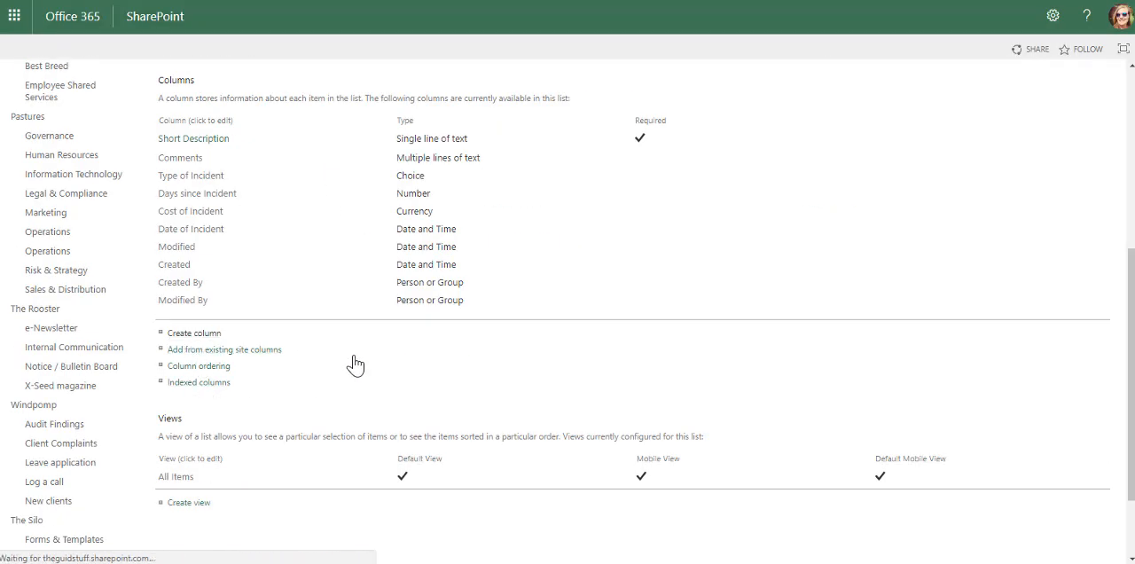
Create an 'Escalate' Yes/No checkbox column defaulting to Yes and save it
{"action": "left_click", "coordinate": [193, 333]}
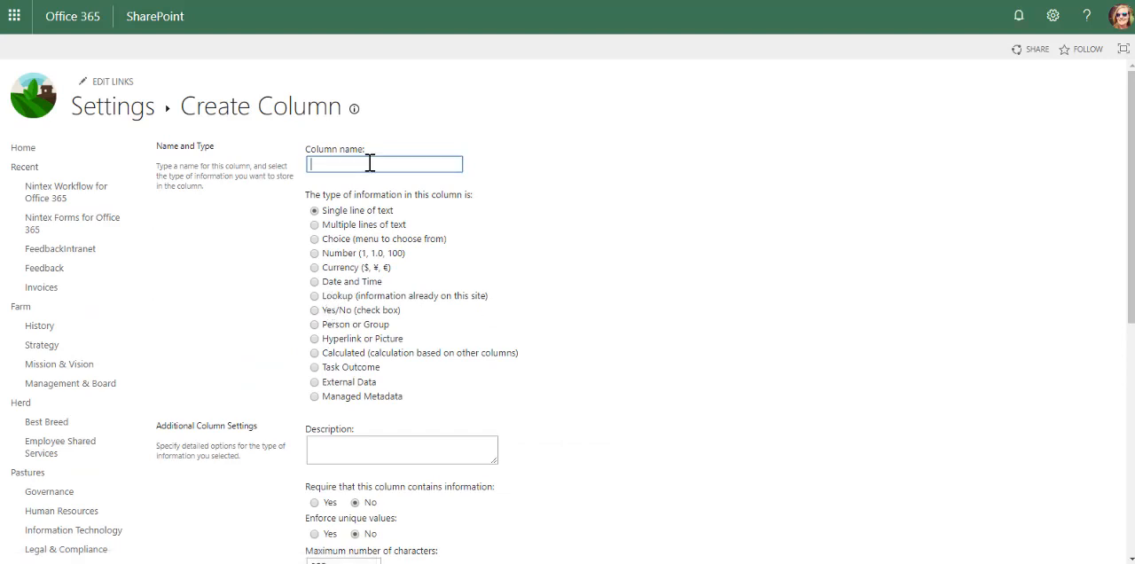
{"action": "type", "text": "Escalate"}
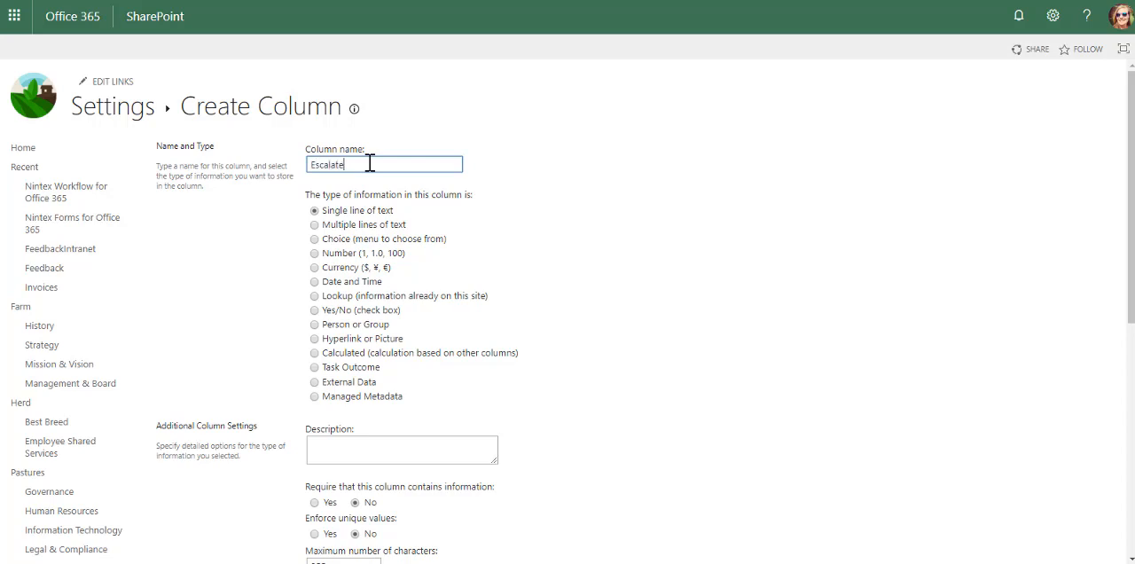
{"action": "mouse_move", "coordinate": [394, 304]}
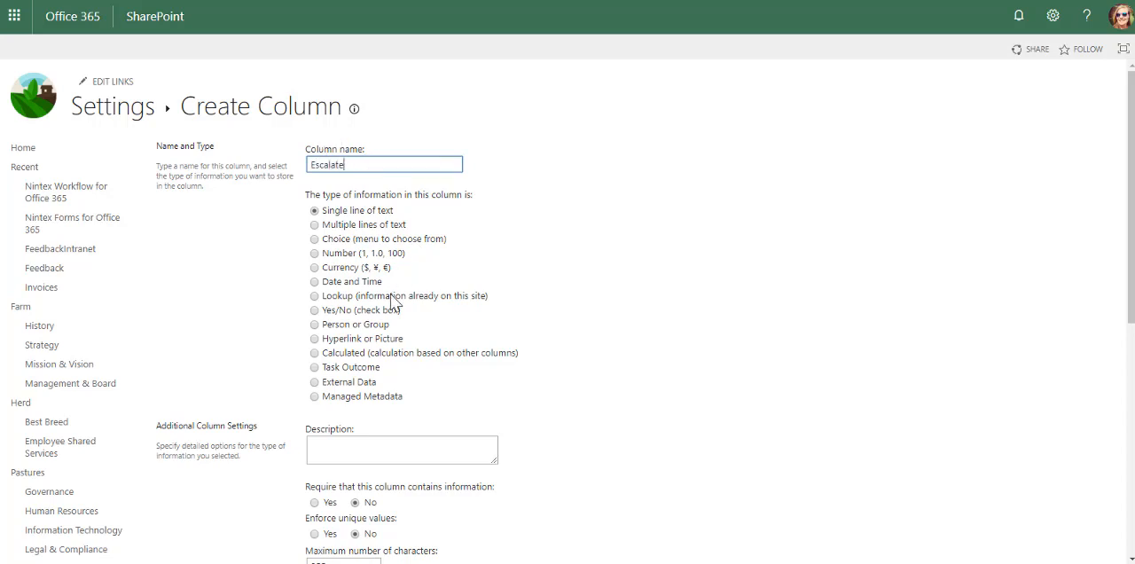
{"action": "left_click", "coordinate": [316, 308]}
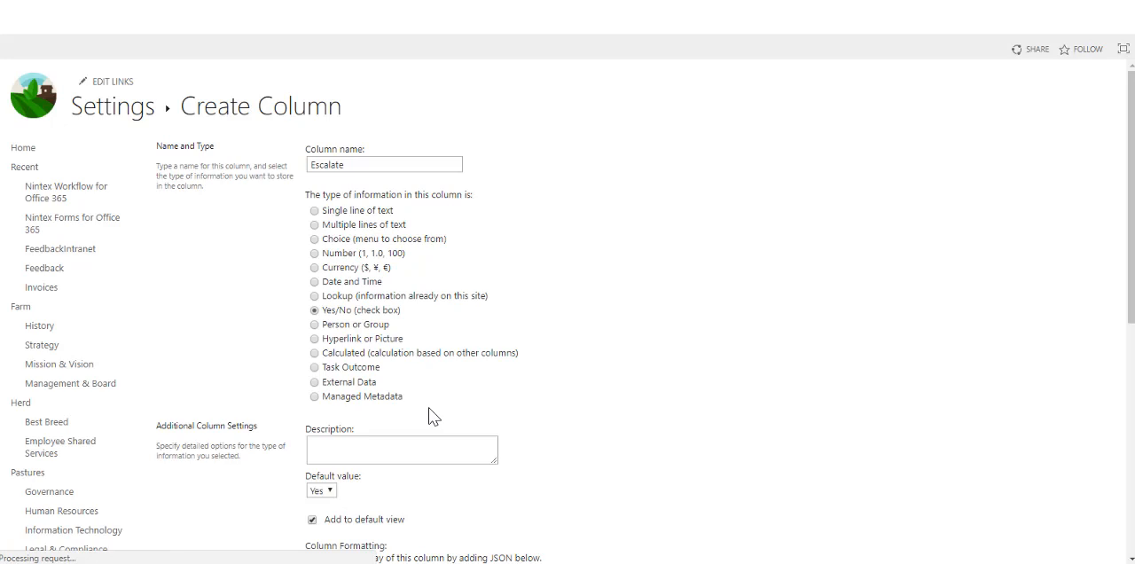
{"action": "left_click", "coordinate": [321, 347]}
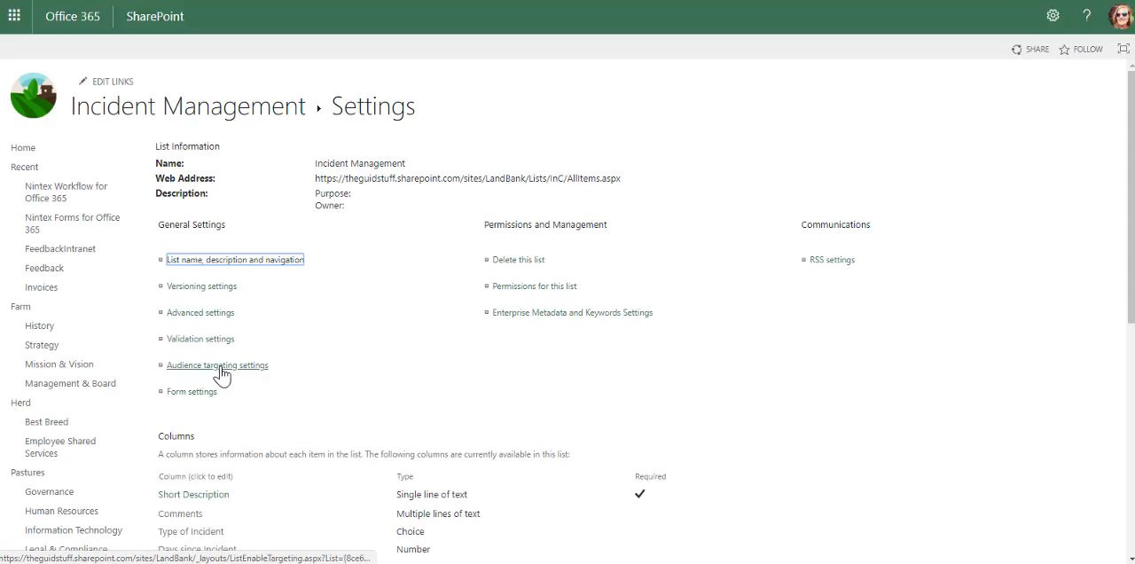
{"action": "scroll", "scroll_direction": "down", "scroll_amount": 3}
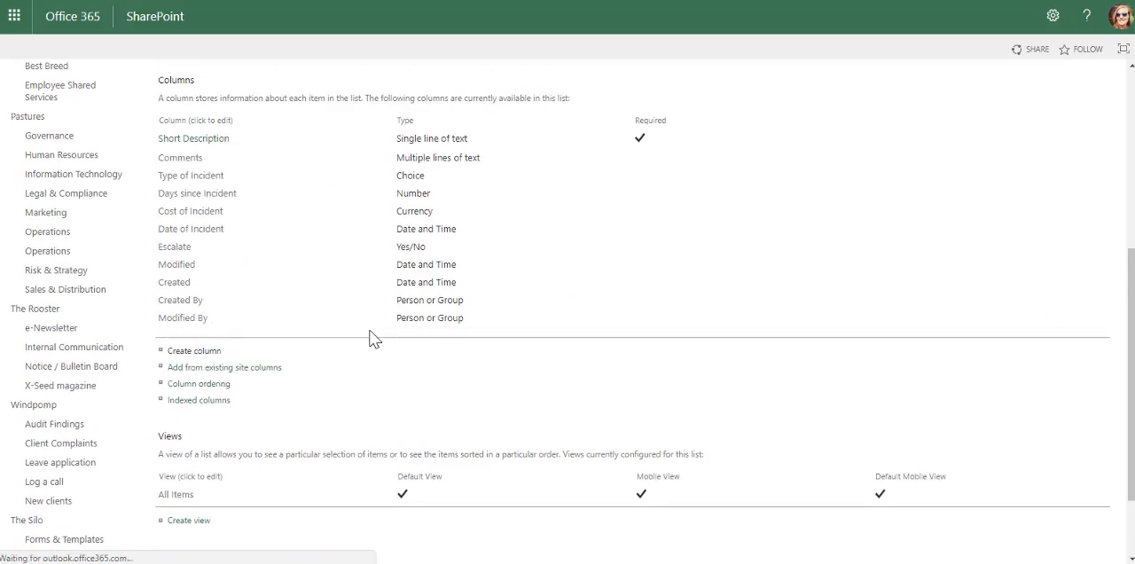
Create a Person or Group column named Investigating Officer and save it
{"action": "left_click", "coordinate": [193, 351]}
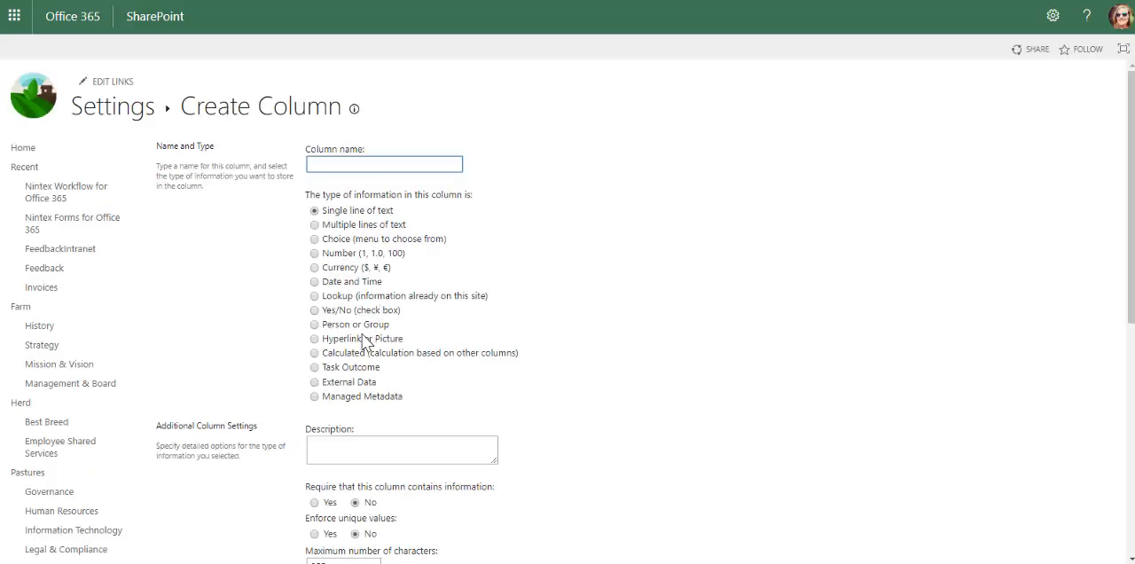
{"action": "left_click", "coordinate": [314, 325]}
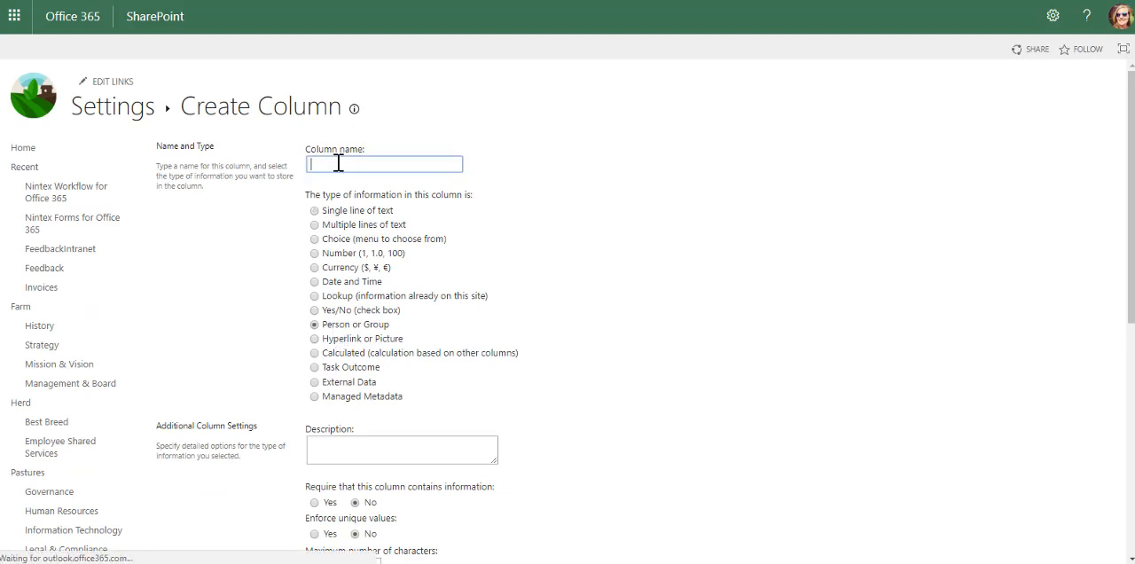
{"action": "type", "text": "invste"}
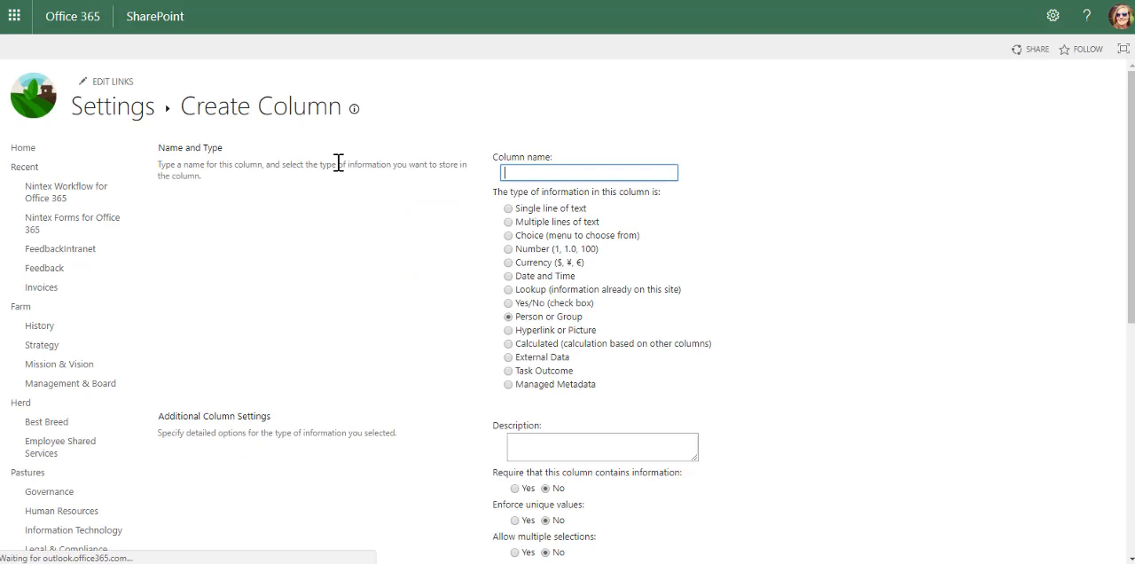
{"action": "type", "text": "Investigating Officer"}
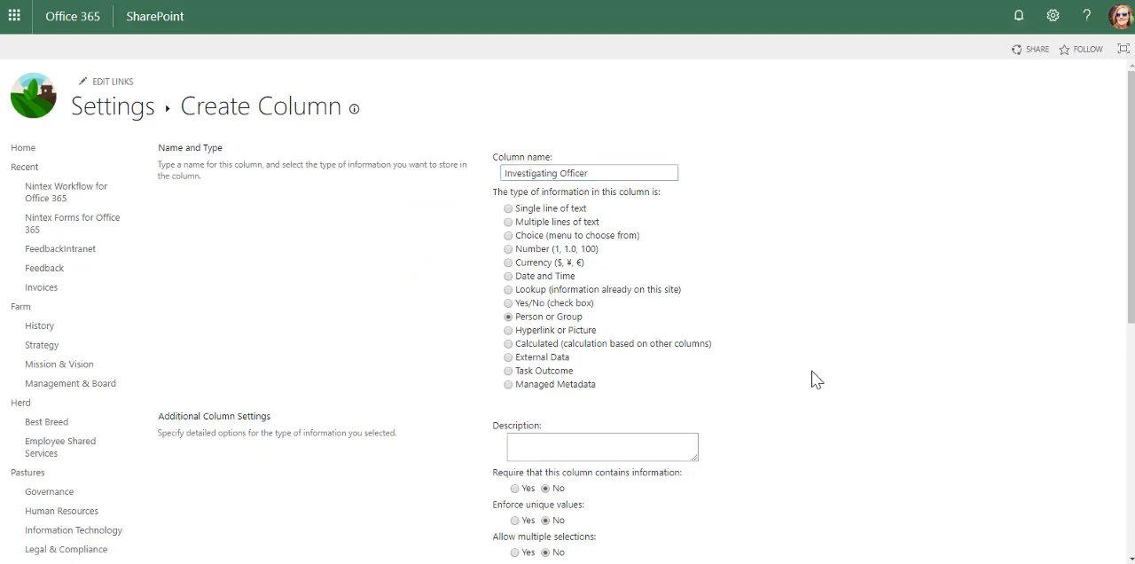
{"action": "scroll", "scroll_direction": "down", "scroll_amount": 3}
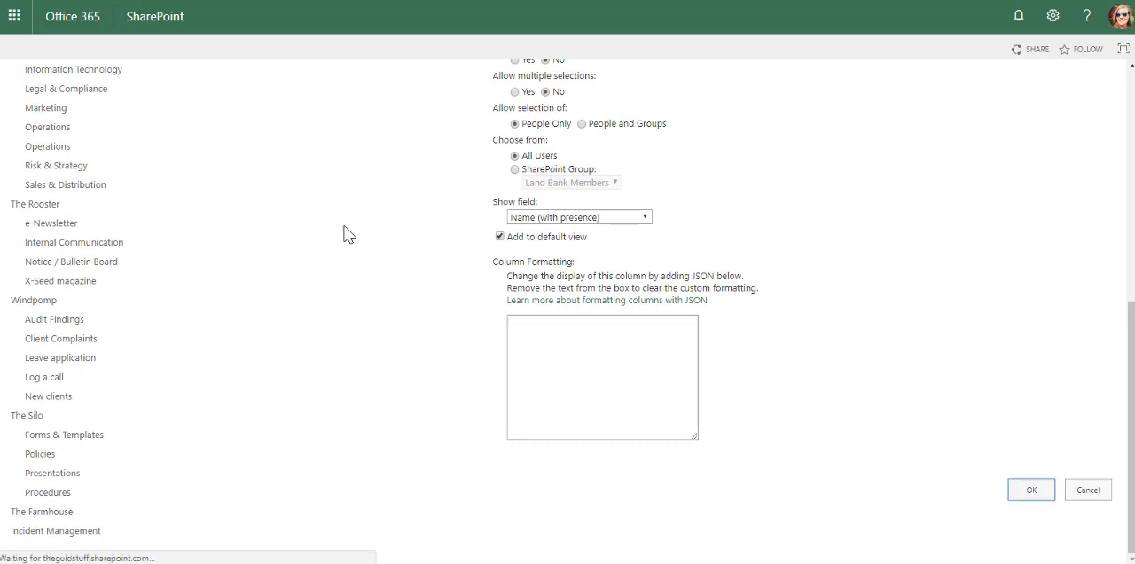
{"action": "left_click", "coordinate": [1030, 489]}
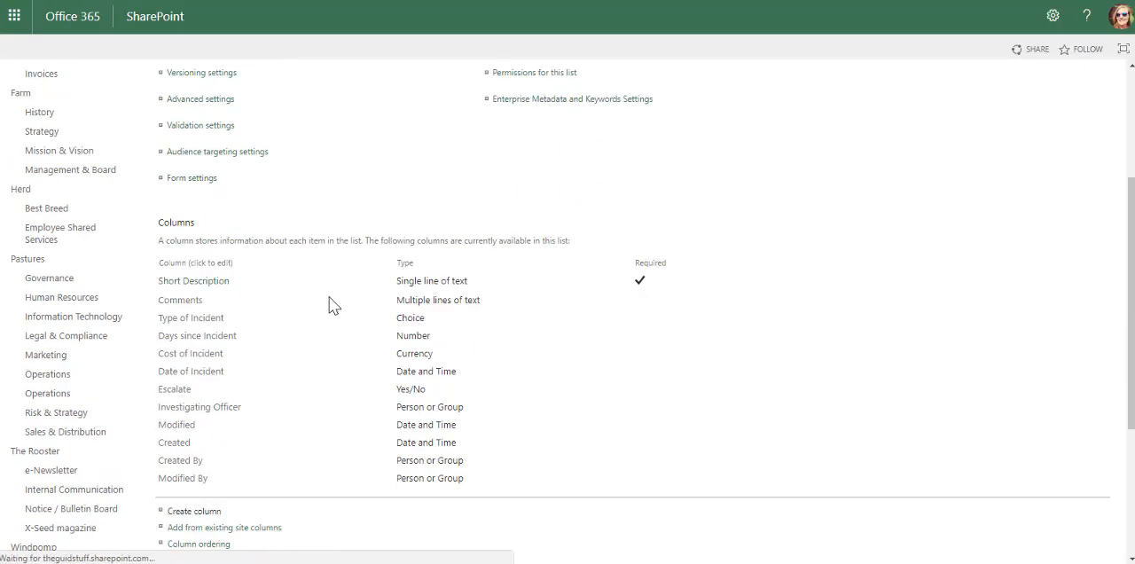
{"action": "left_click", "coordinate": [194, 510]}
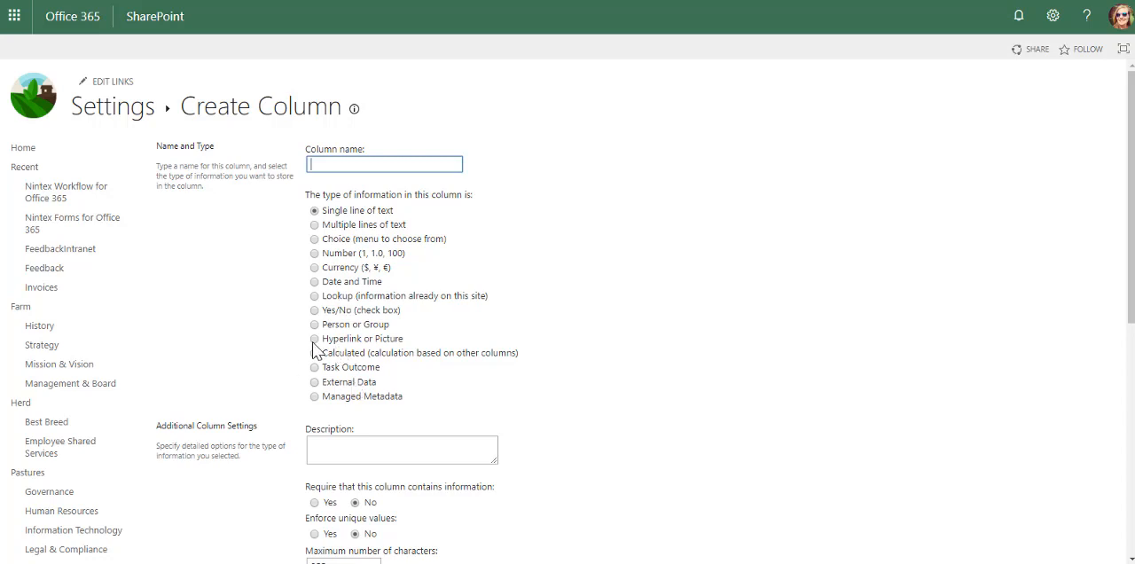
Make the new column a Hyperlink or Picture type and name it Refer to Policy
{"action": "left_click", "coordinate": [314, 339]}
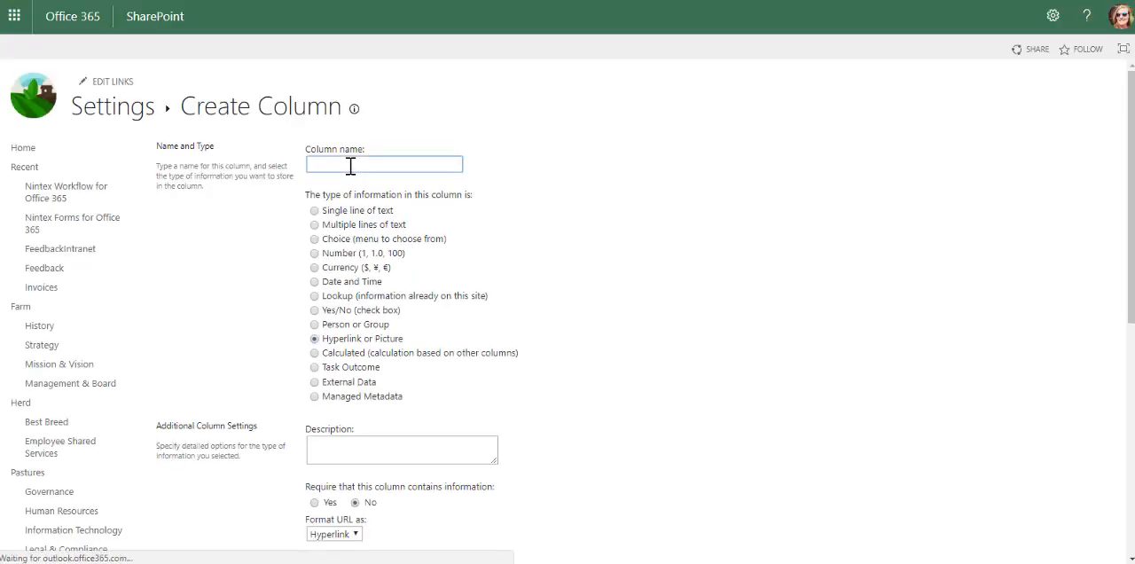
{"action": "type", "text": "Refer to Policy"}
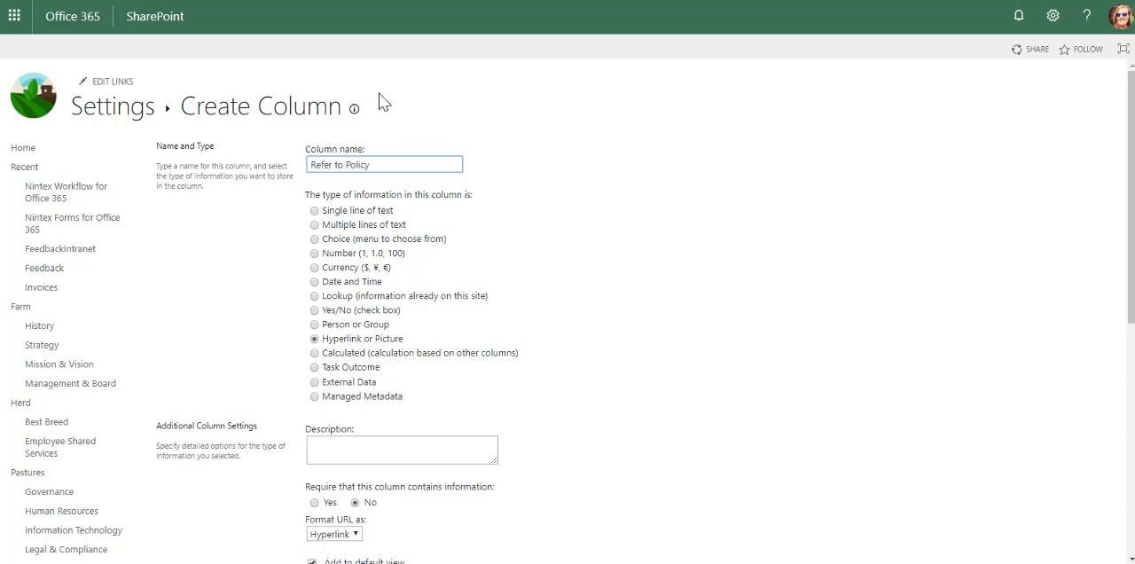
{"action": "scroll", "scroll_direction": "down", "scroll_amount": 3}
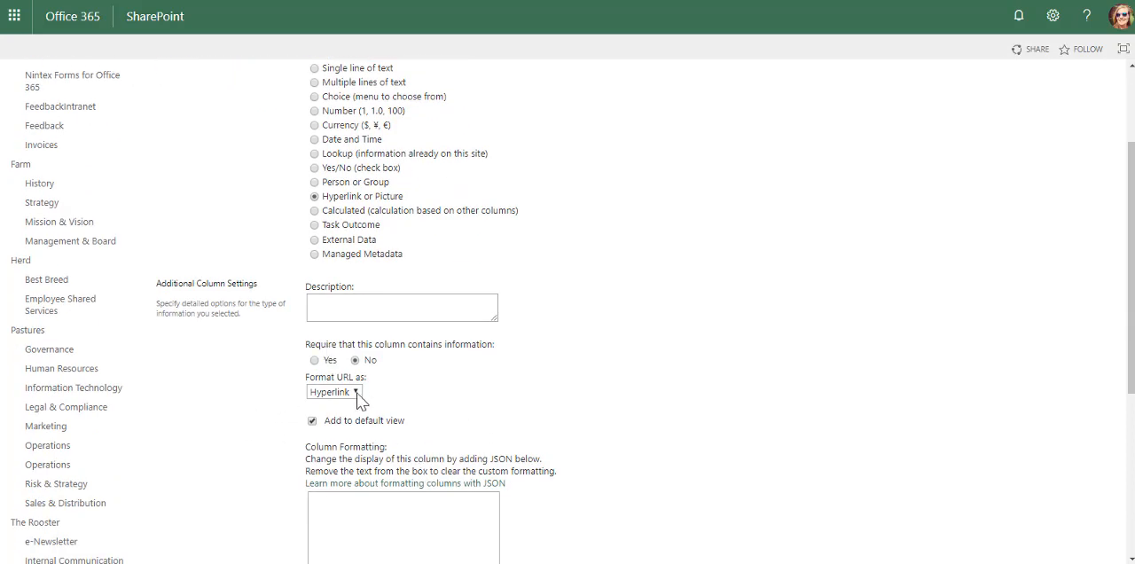
{"action": "scroll", "scroll_direction": "down", "scroll_amount": 3}
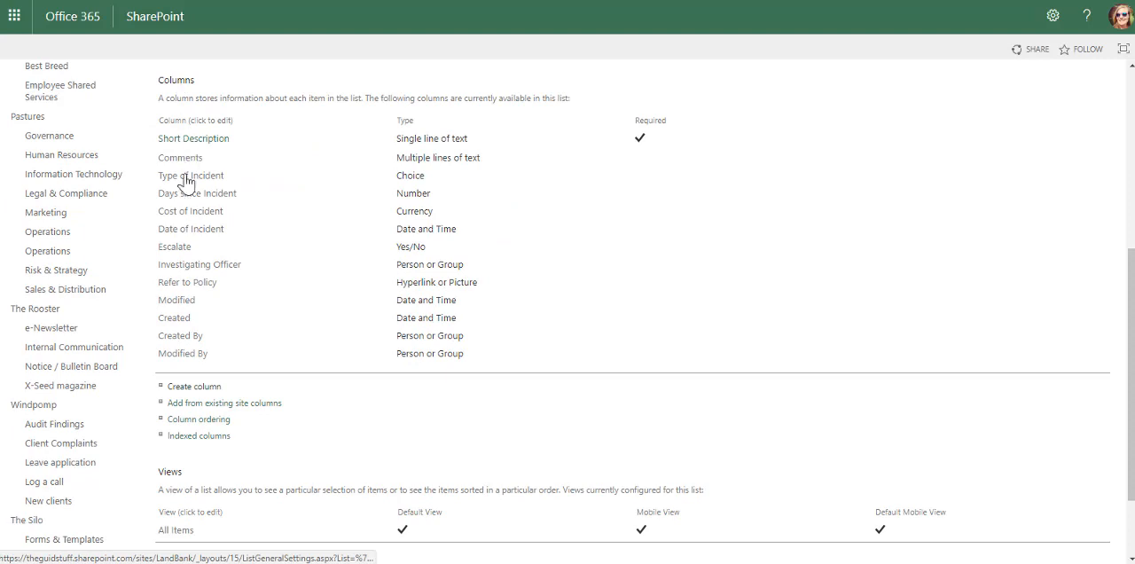
{"action": "mouse_move", "coordinate": [195, 259]}
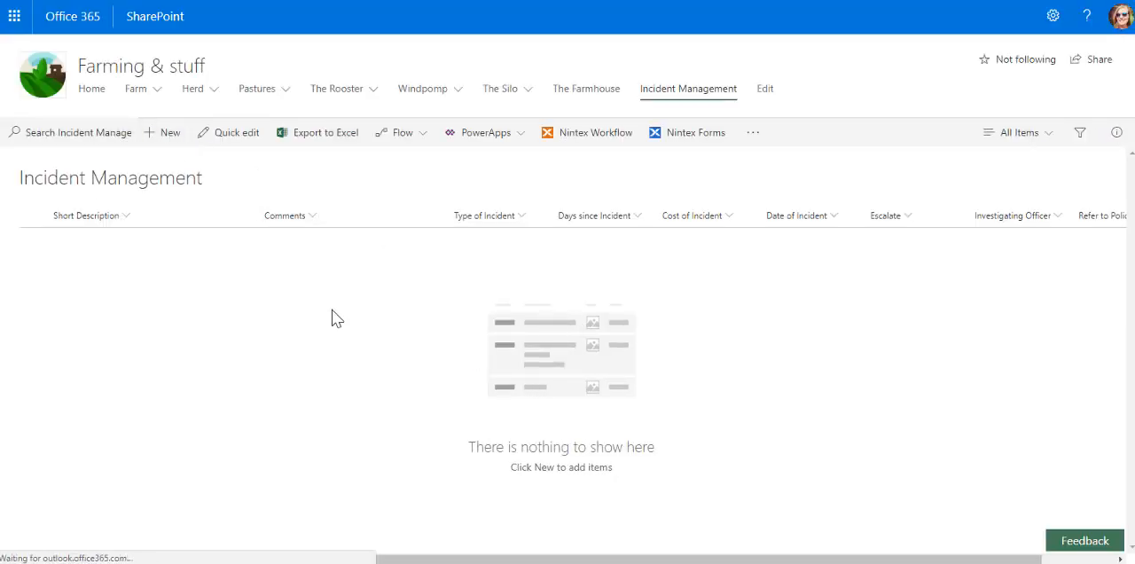
{"action": "left_click", "coordinate": [161, 132]}
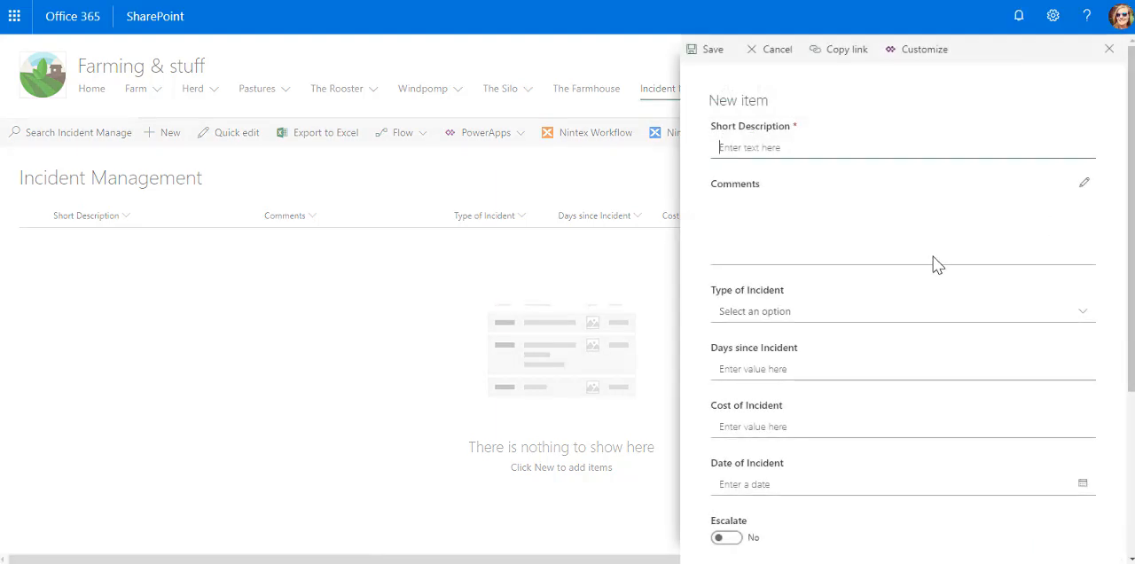
{"action": "left_click", "coordinate": [900, 312]}
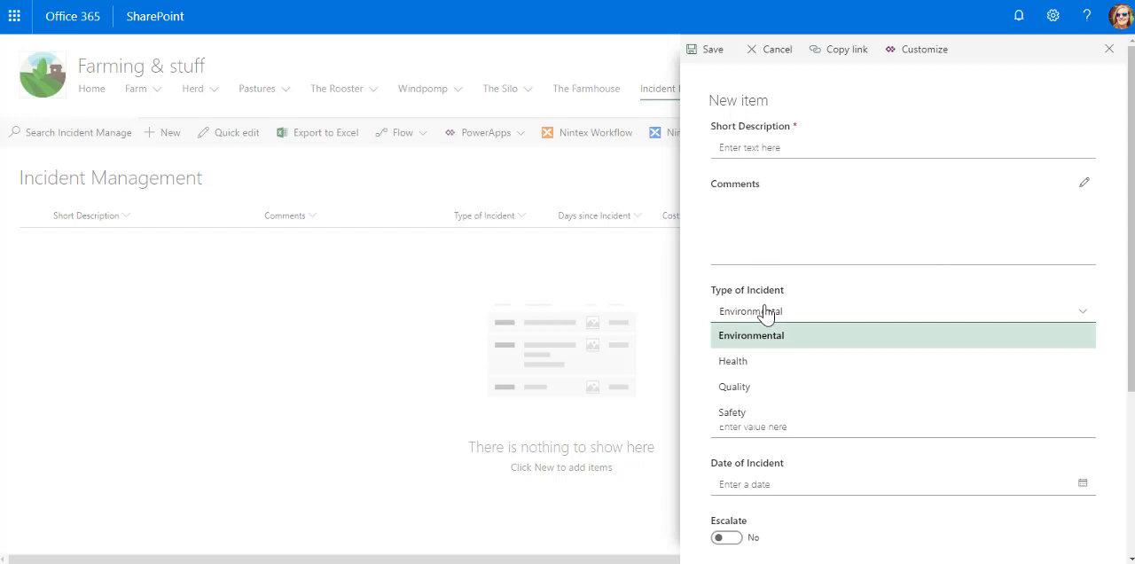
{"action": "left_click", "coordinate": [750, 335]}
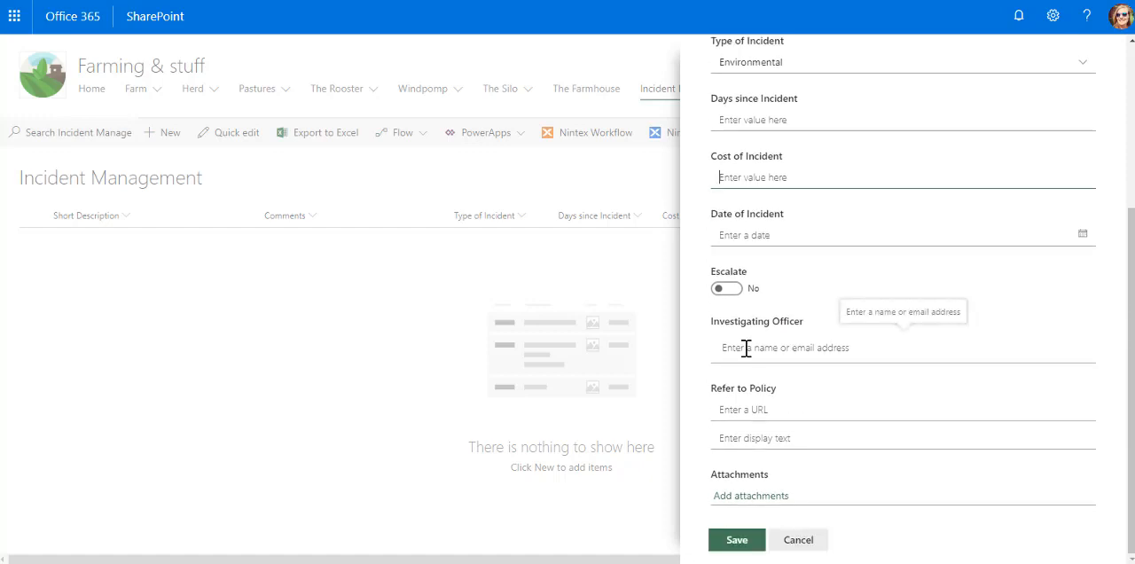
{"action": "type", "text": "tra"}
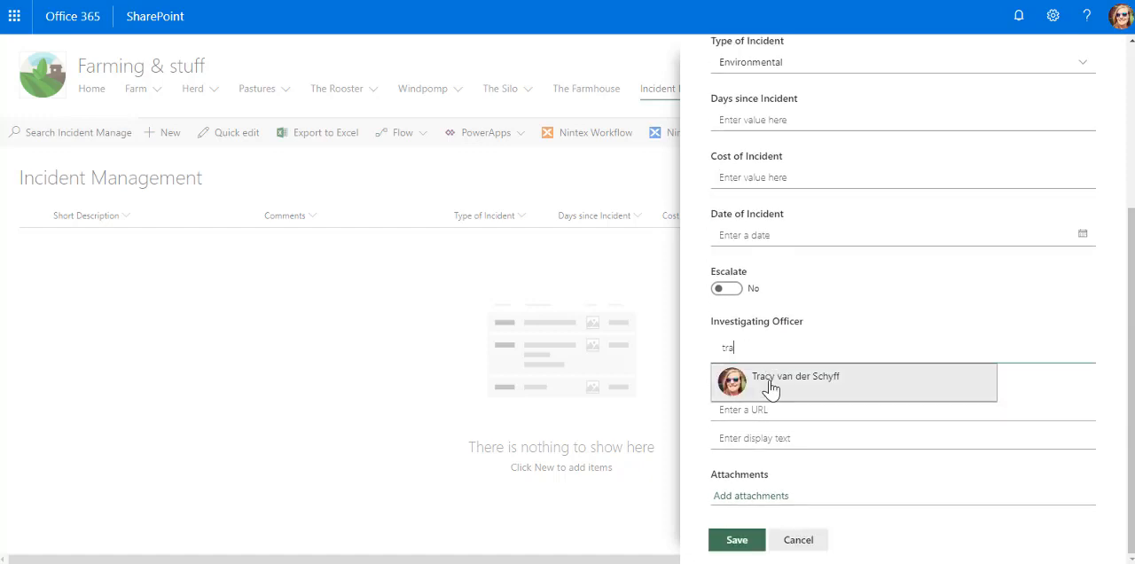
{"action": "left_click", "coordinate": [794, 376]}
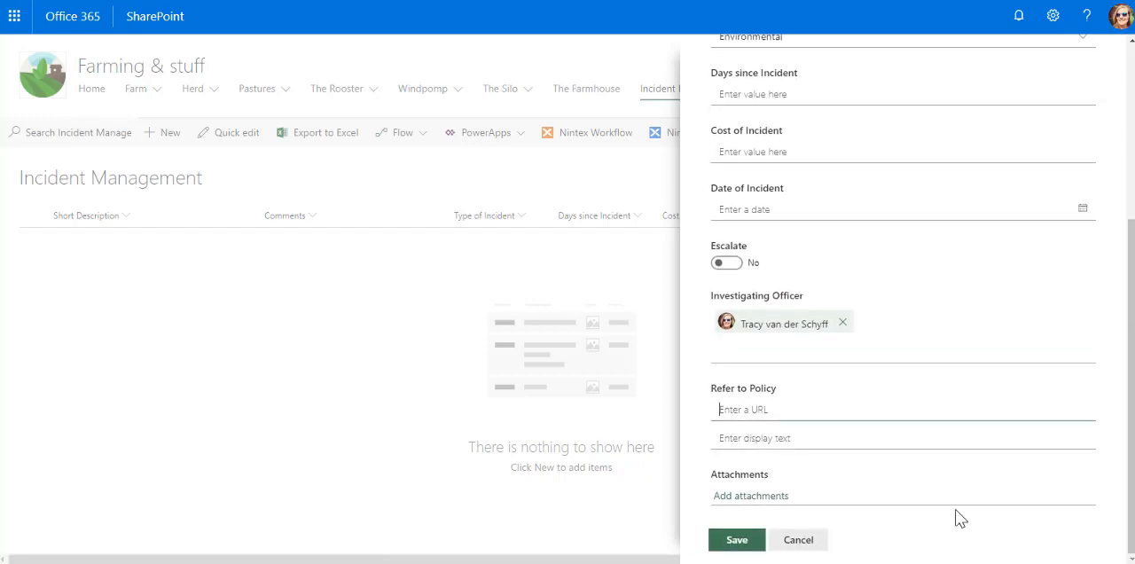
{"action": "left_click", "coordinate": [796, 539]}
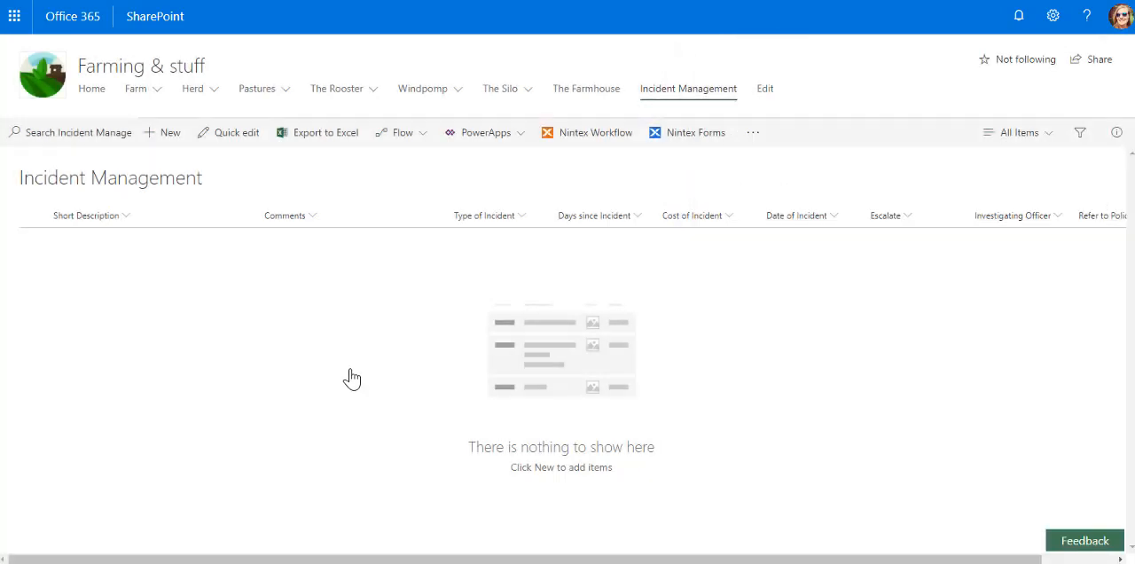
{"action": "mouse_move", "coordinate": [316, 315]}
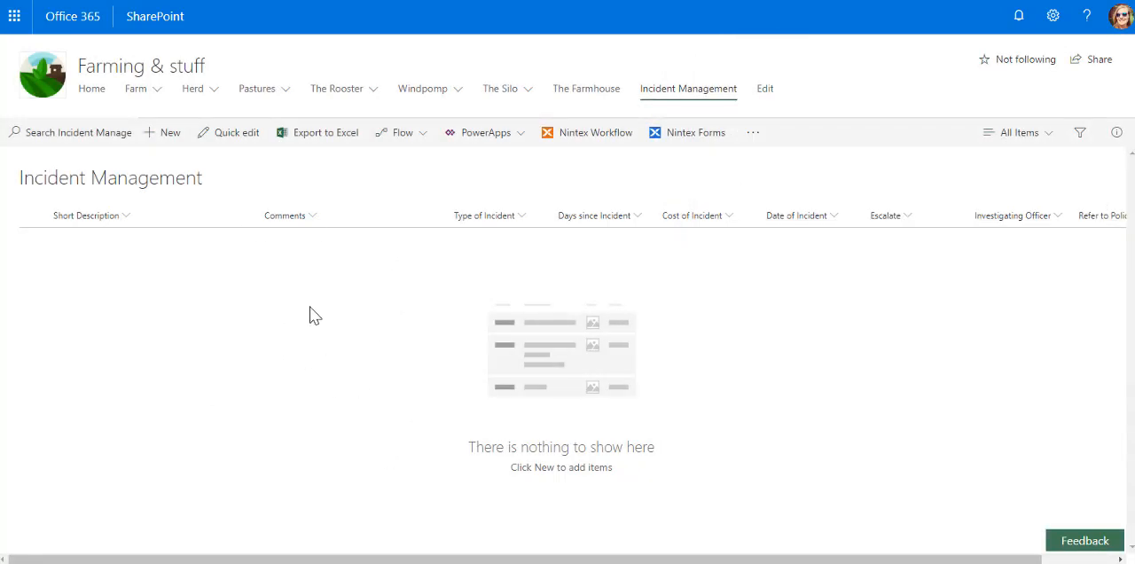